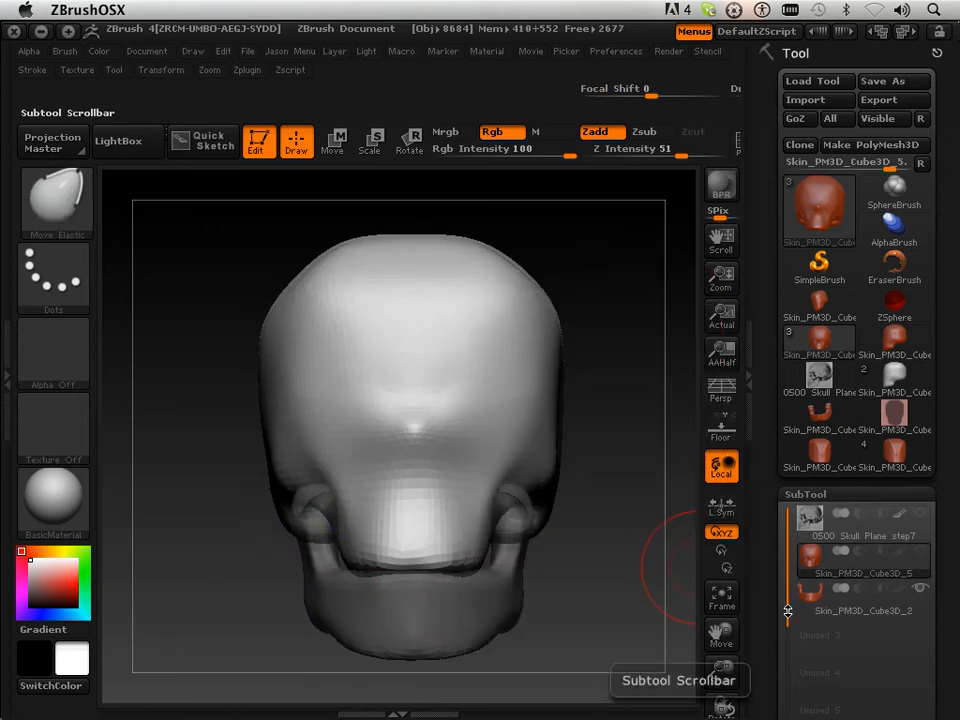
# Orbit the skull to an angled view, then turn it back toward the front.
pyautogui.scroll(-3)
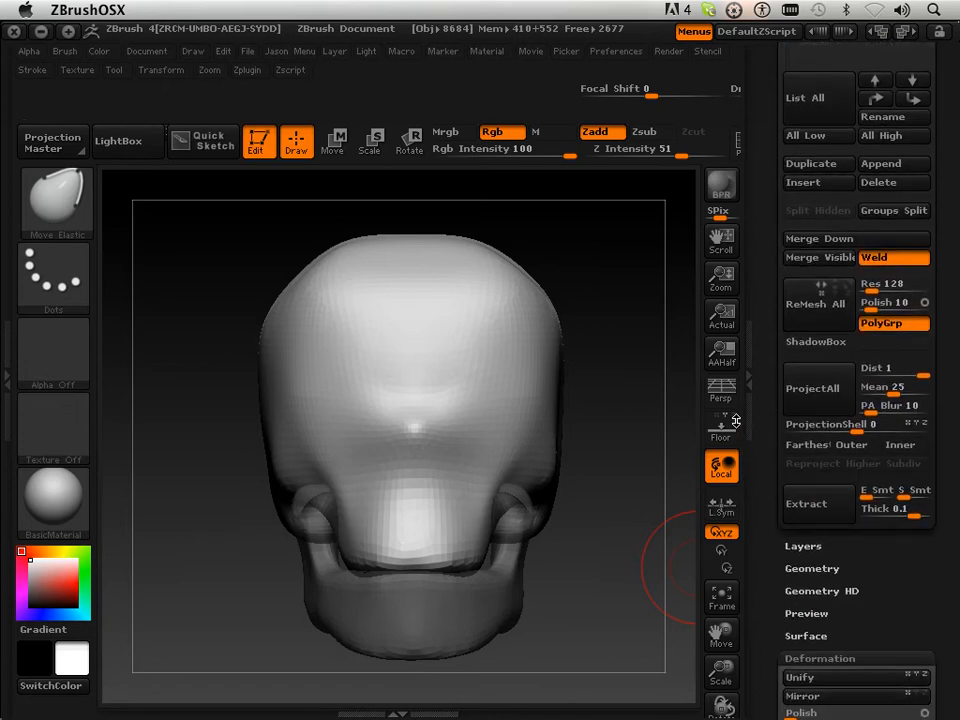
pyautogui.scroll(-3)
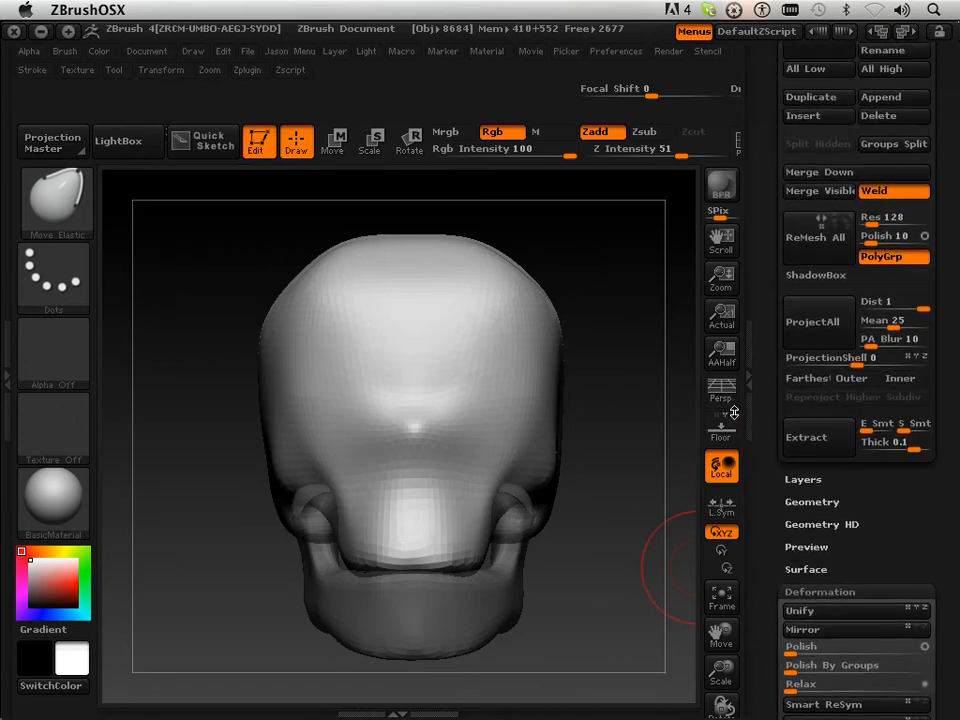
pyautogui.scroll(-3)
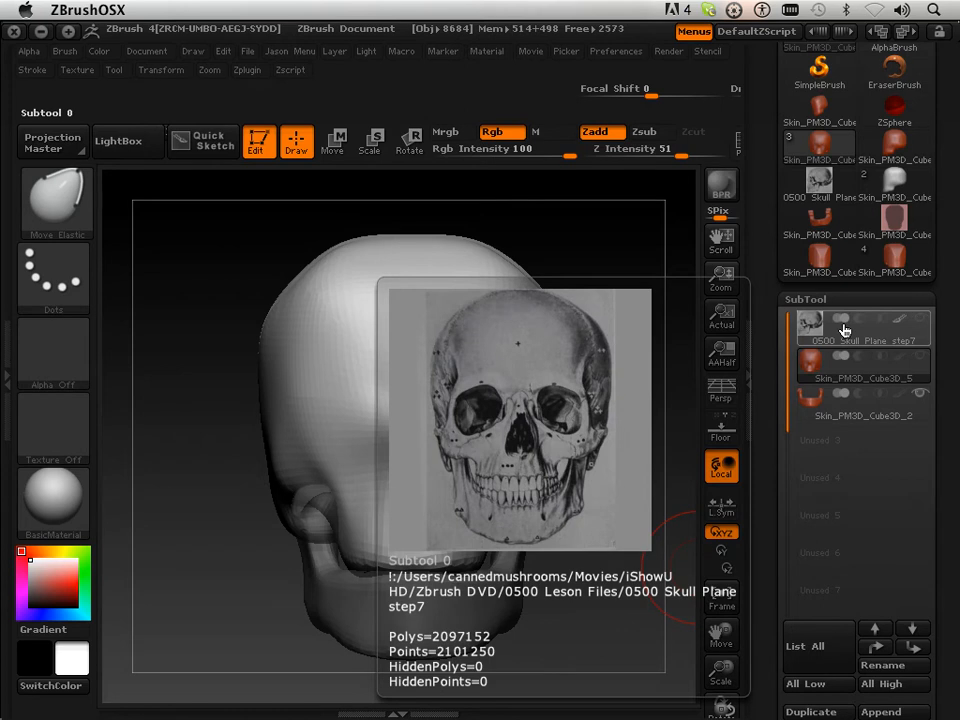
pyautogui.moveTo(871, 328)
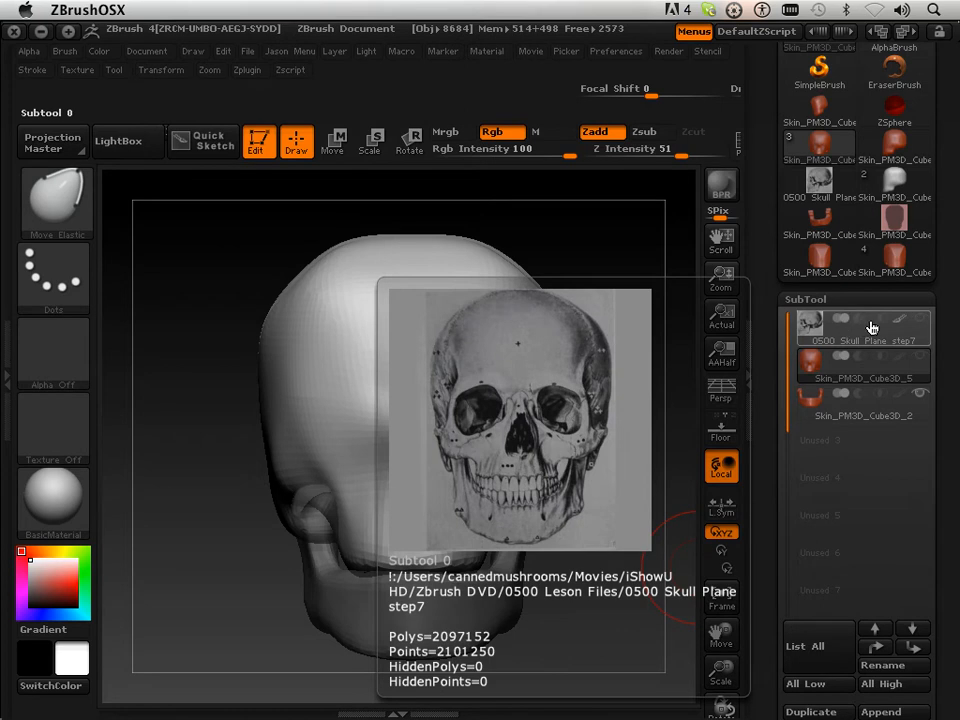
pyautogui.moveTo(840, 343)
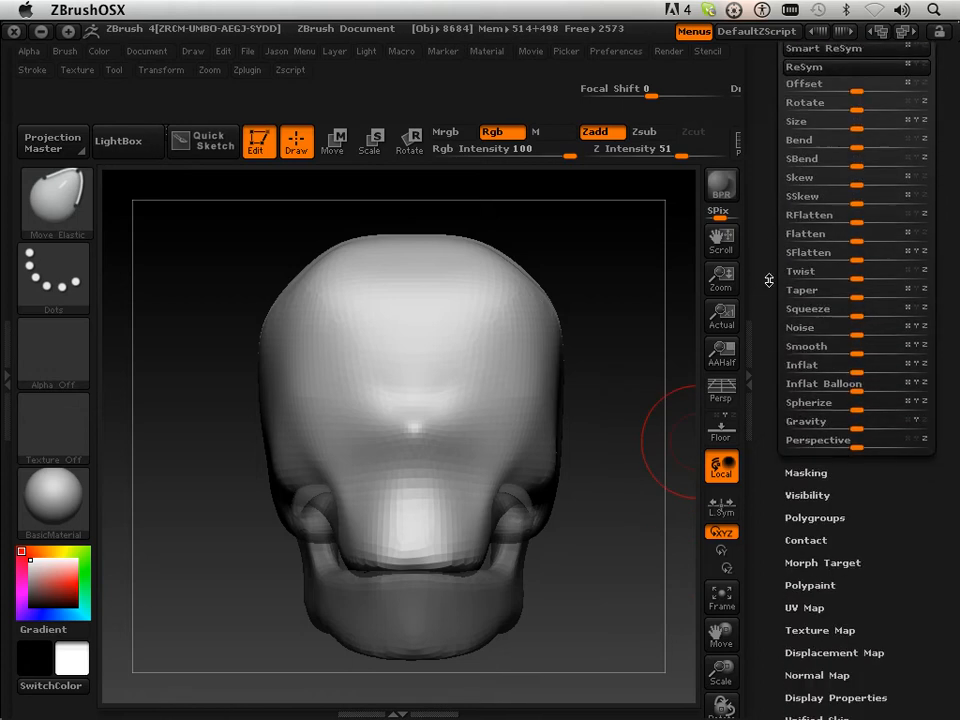
pyautogui.scroll(-3)
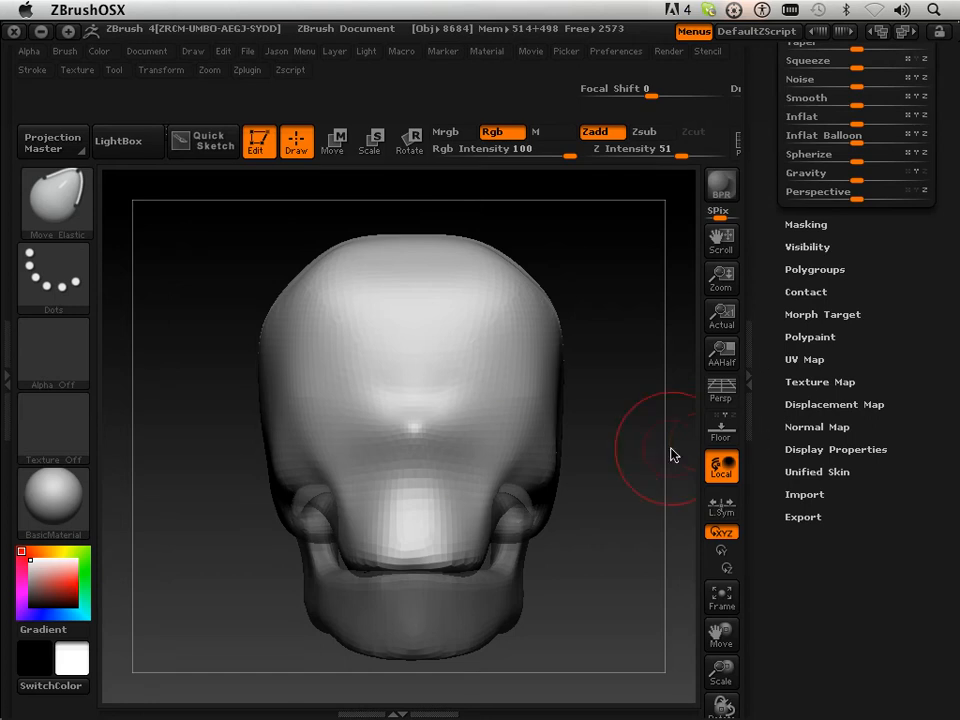
pyautogui.moveTo(670, 455); pyautogui.dragTo(575, 574)
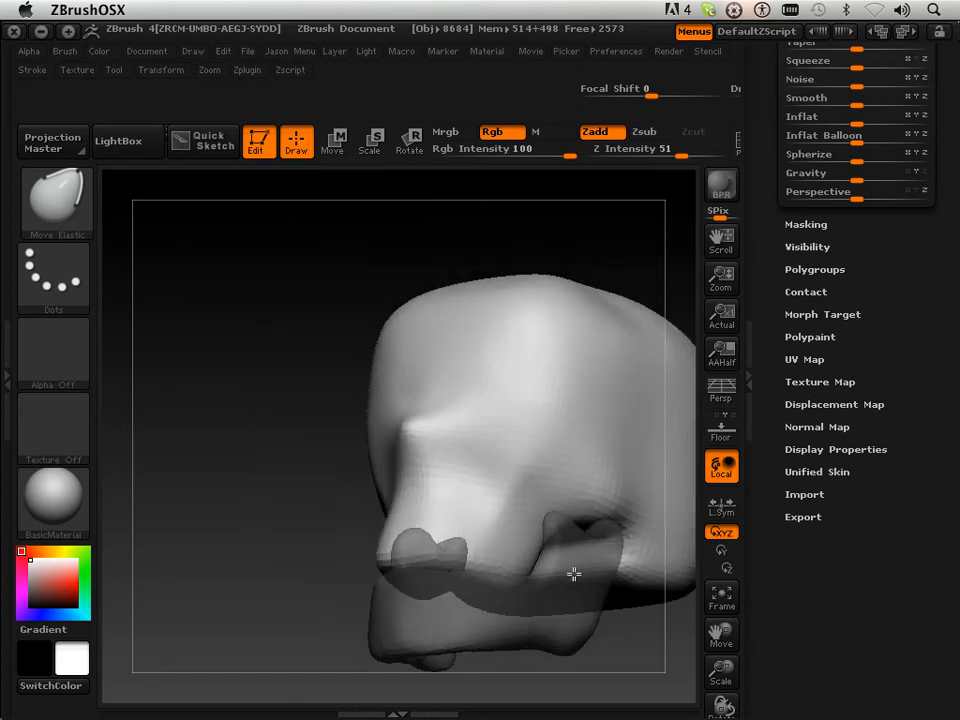
pyautogui.moveTo(573, 574); pyautogui.dragTo(475, 385)
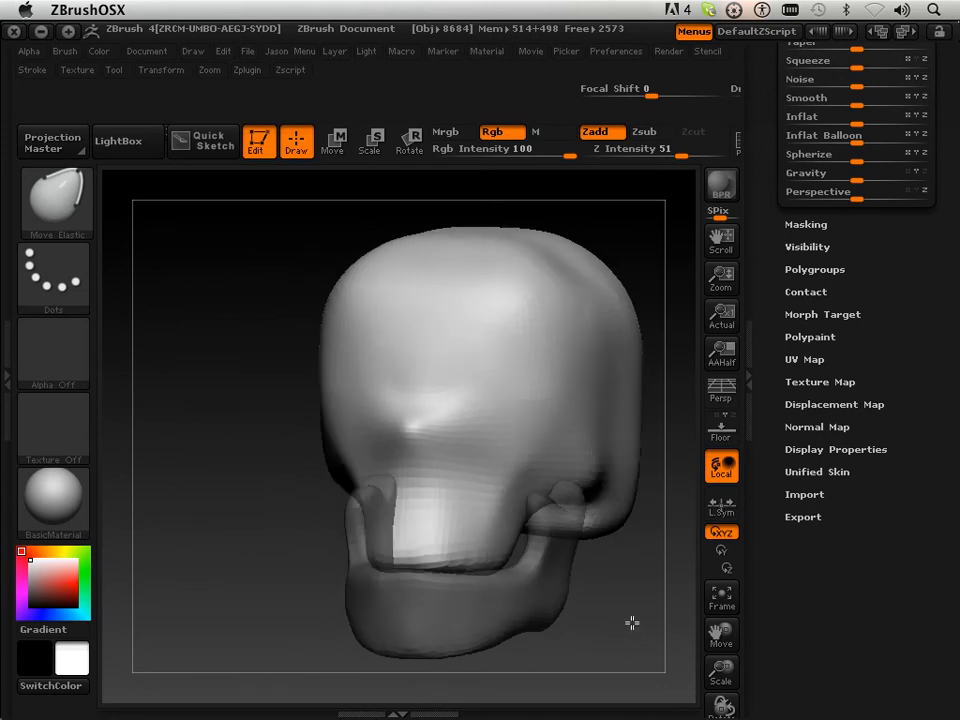
pyautogui.moveTo(631, 623); pyautogui.dragTo(646, 628)
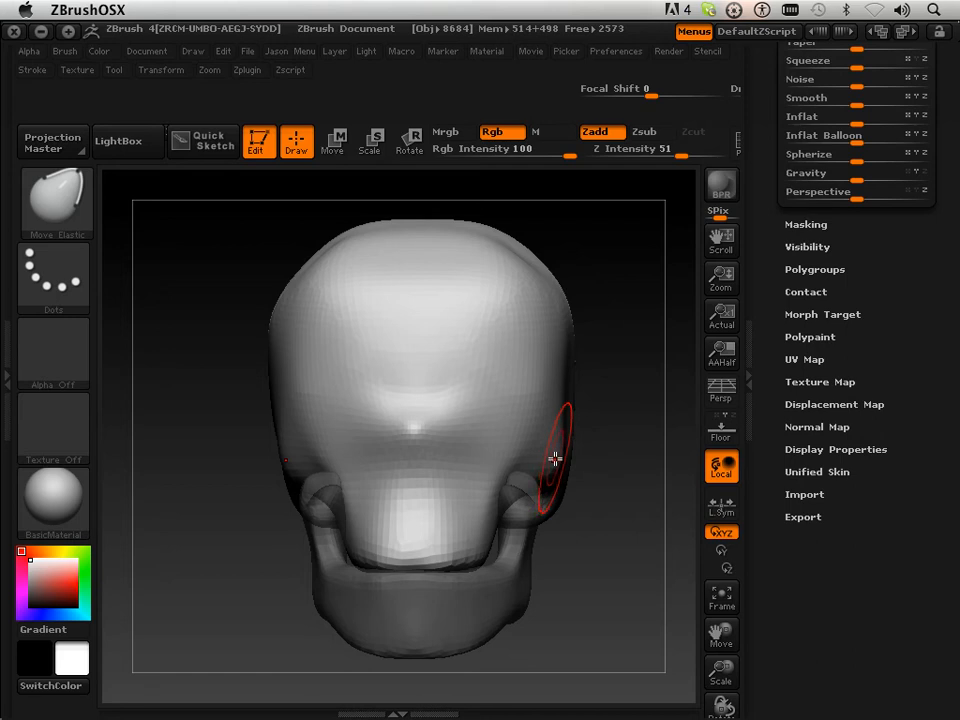
pyautogui.moveTo(310, 368)
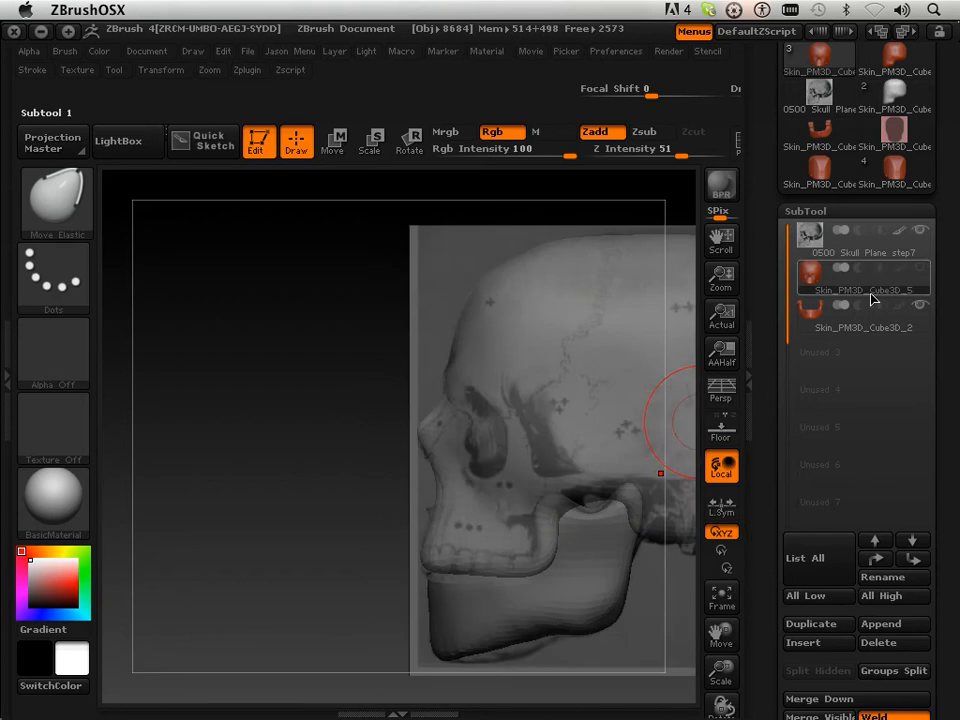
pyautogui.moveTo(530, 490)
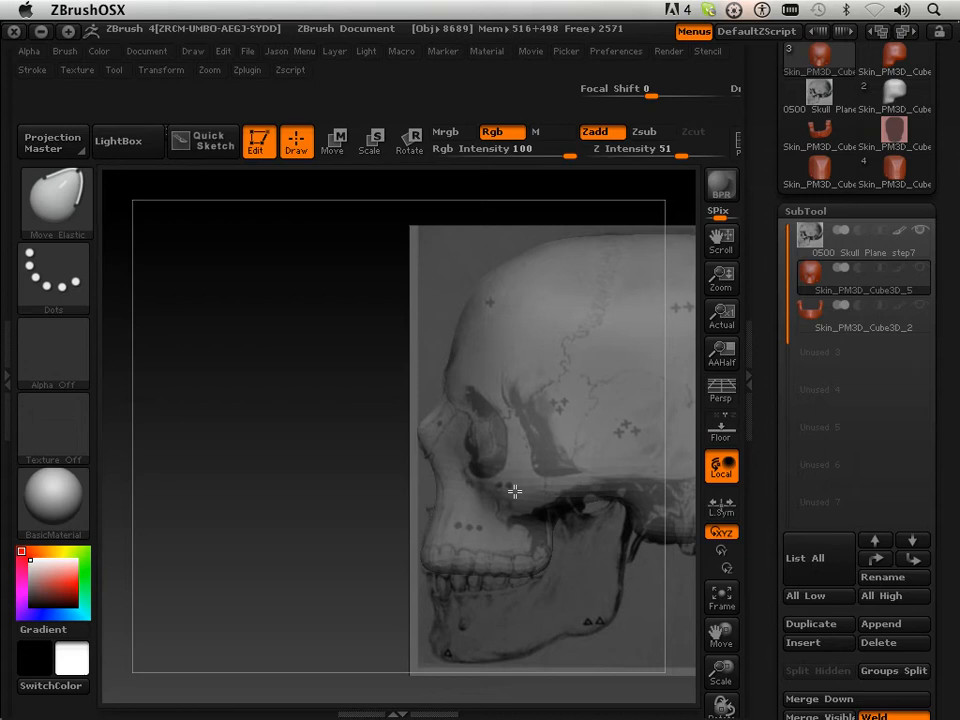
# Adjust the skull mesh with Move Elastic to match the side reference plane.
pyautogui.click(517, 499)
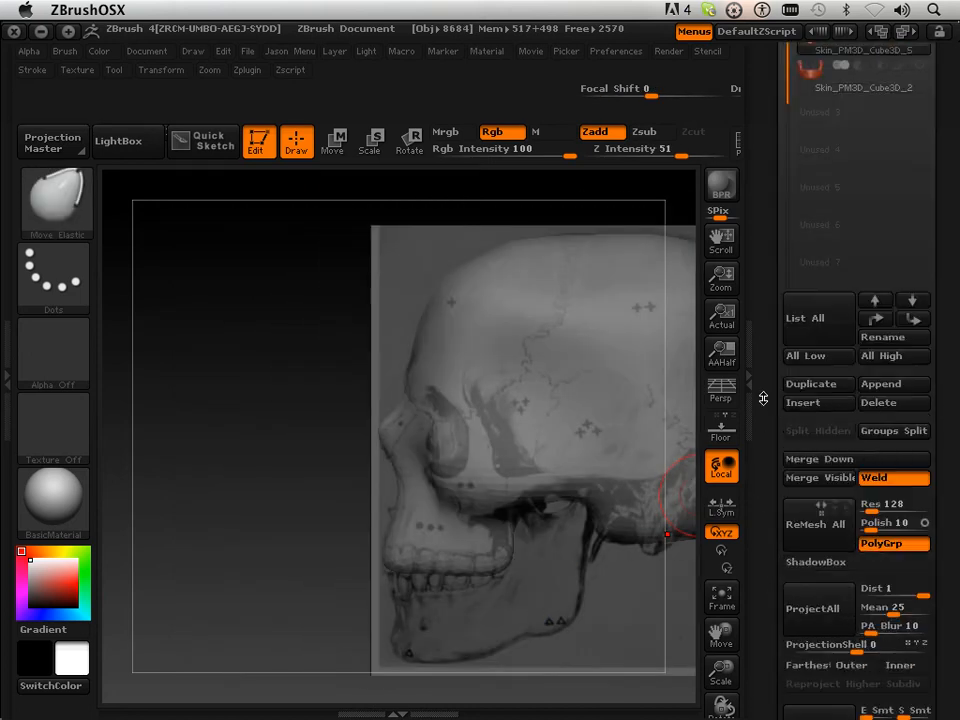
# Divide the skull mesh once from Tool > Geometry to reach SDiv 2.
pyautogui.scroll(-3)
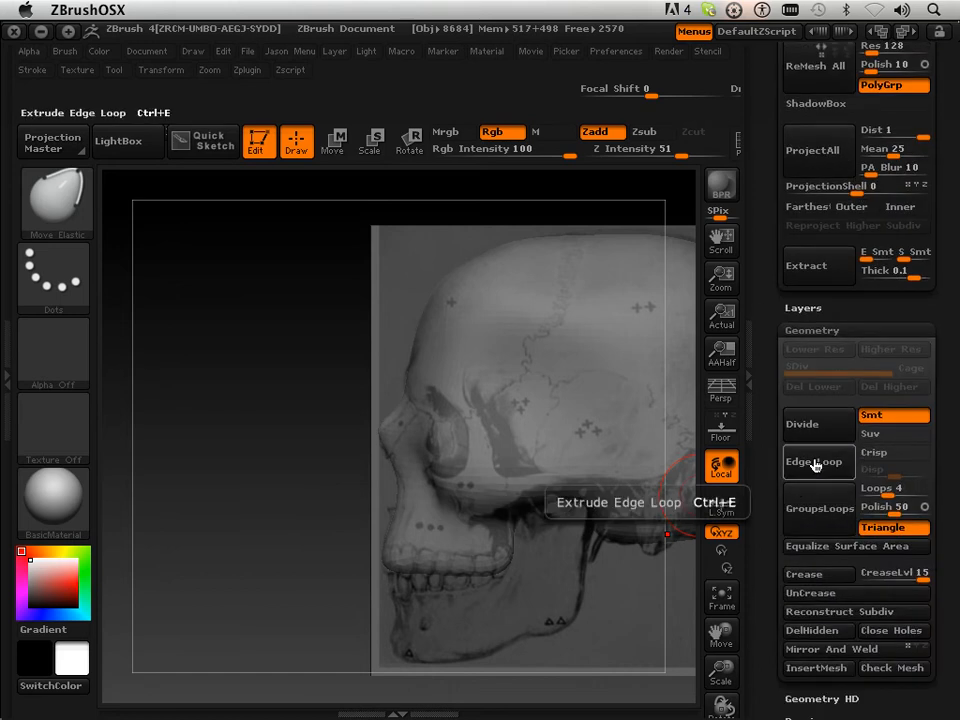
pyautogui.moveTo(808, 398)
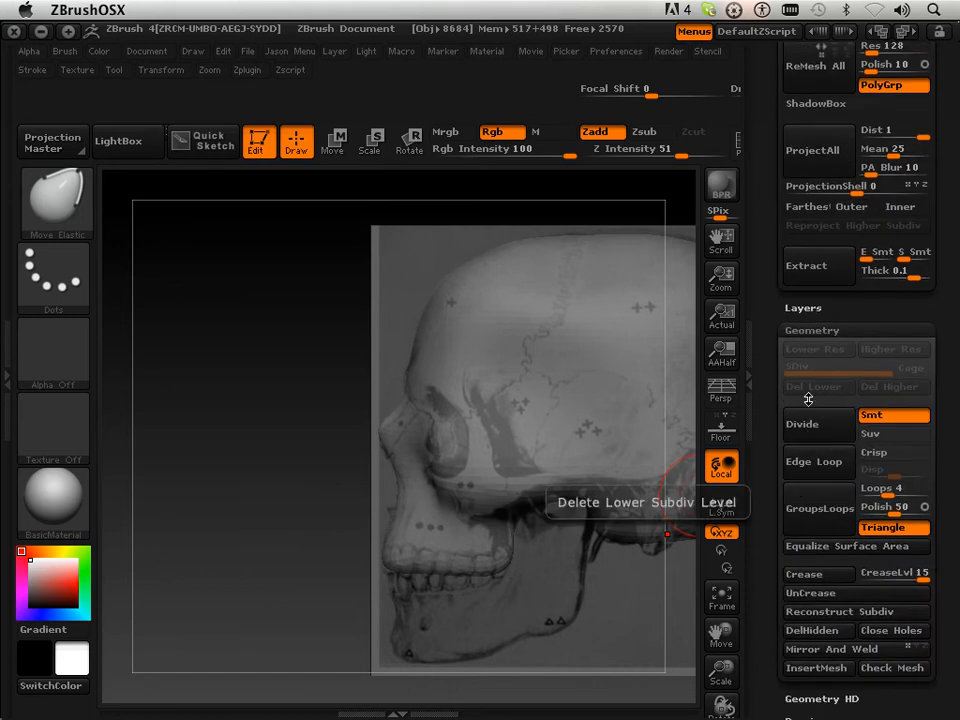
pyautogui.click(802, 423)
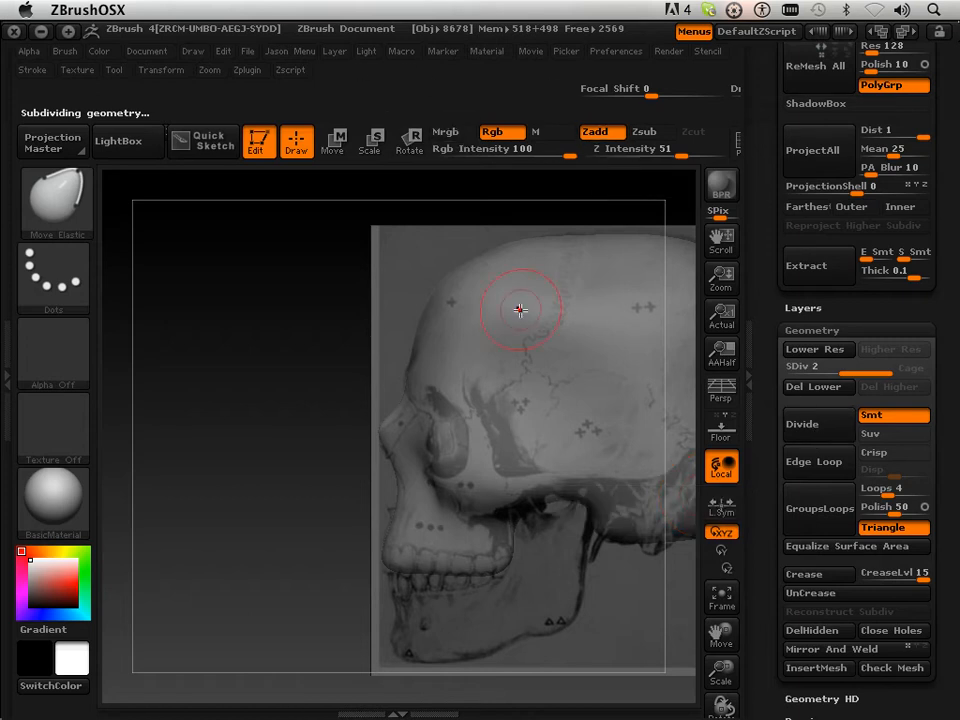
pyautogui.click(147, 51)
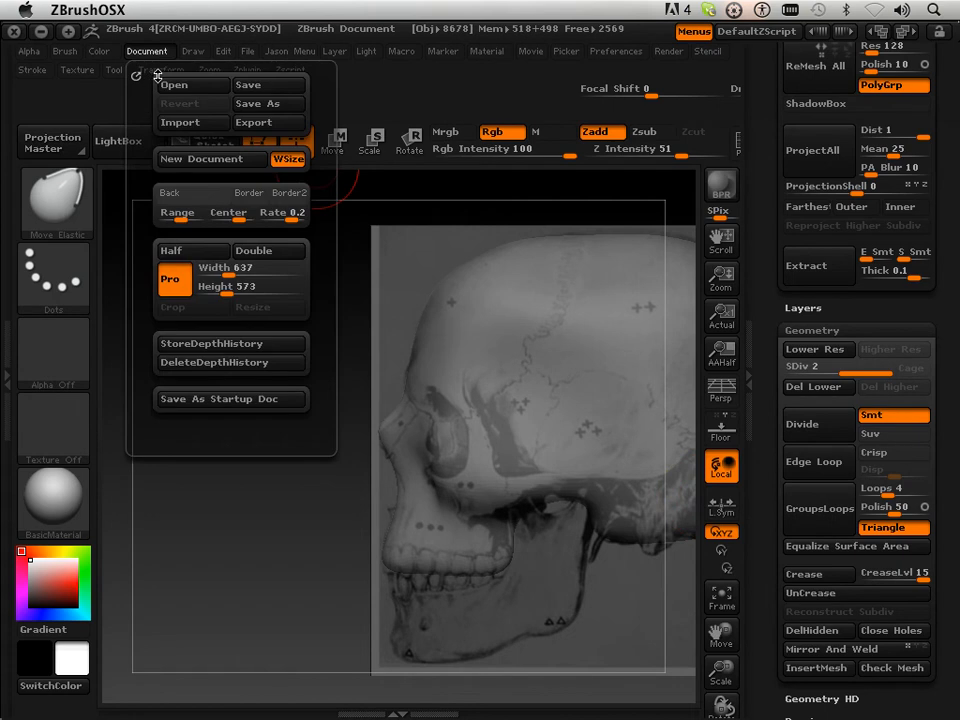
# Browse the Document, Picker, Macro, Layer, File and Draw menus, expanding Channels.
pyautogui.click(247, 51)
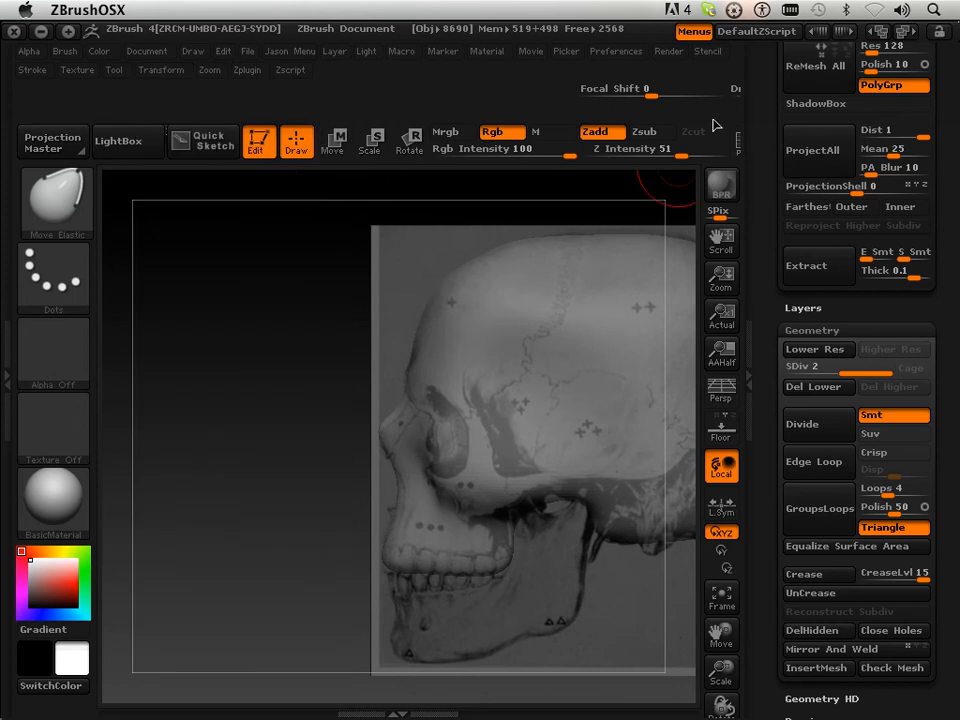
pyautogui.moveTo(625, 68)
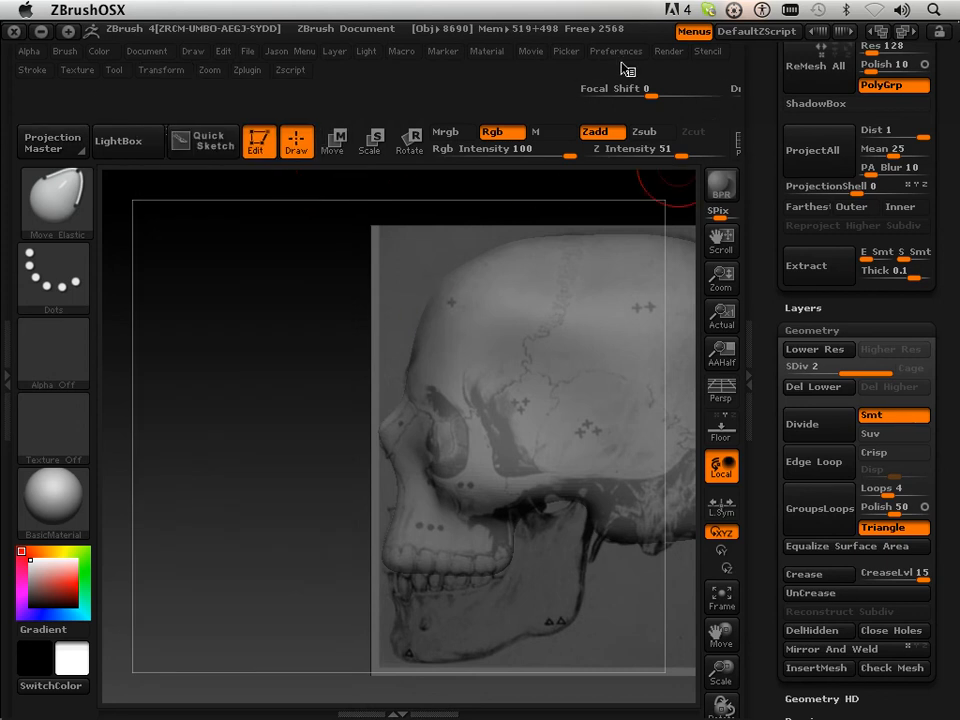
pyautogui.click(566, 51)
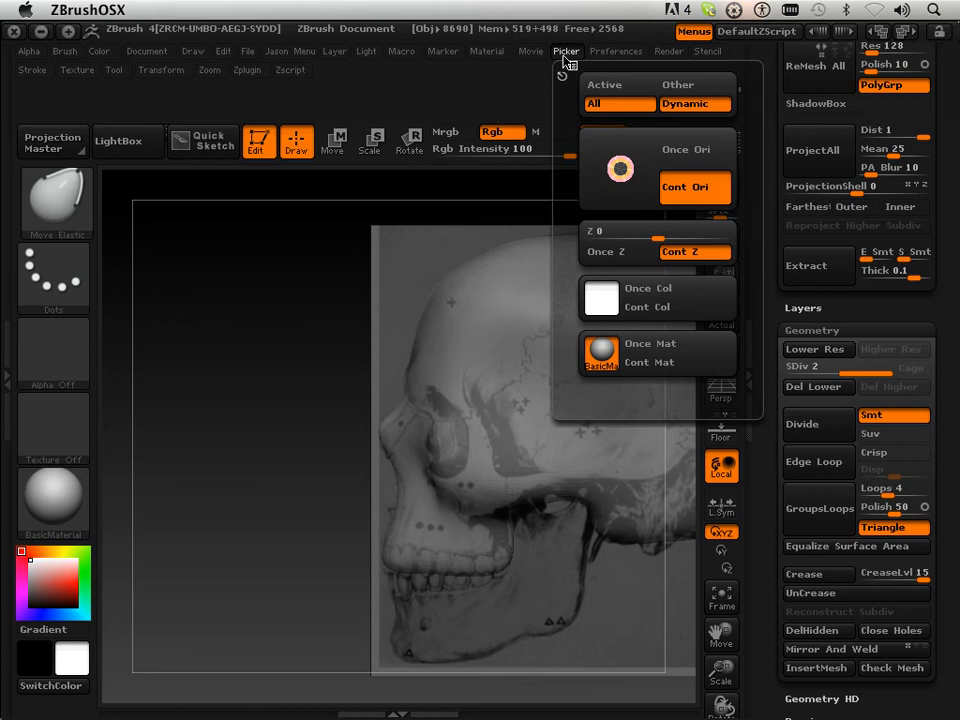
pyautogui.click(401, 51)
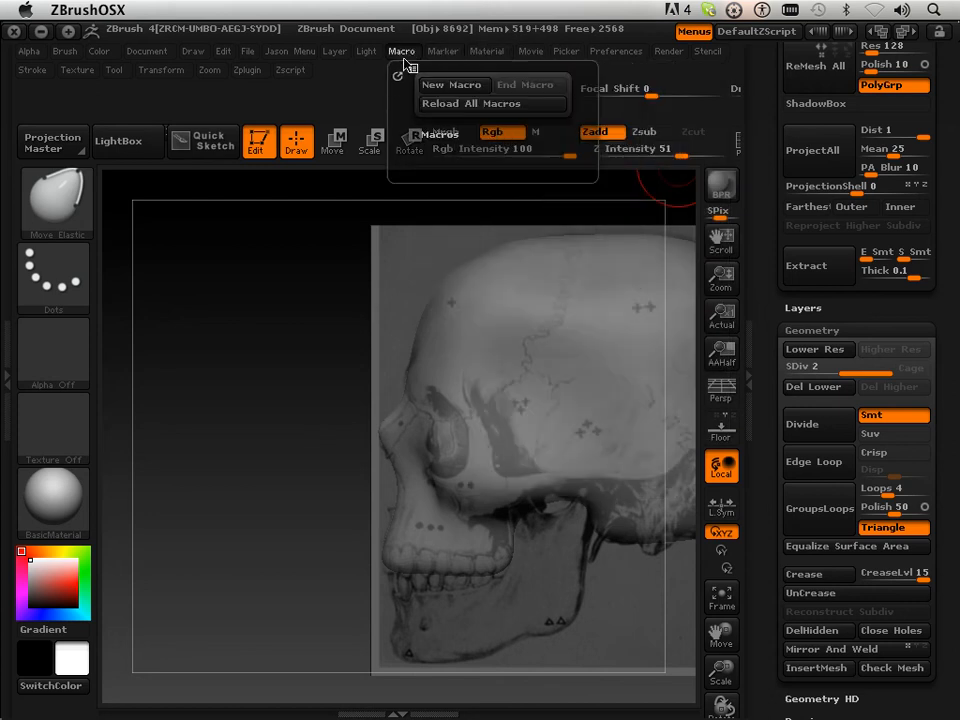
pyautogui.click(334, 51)
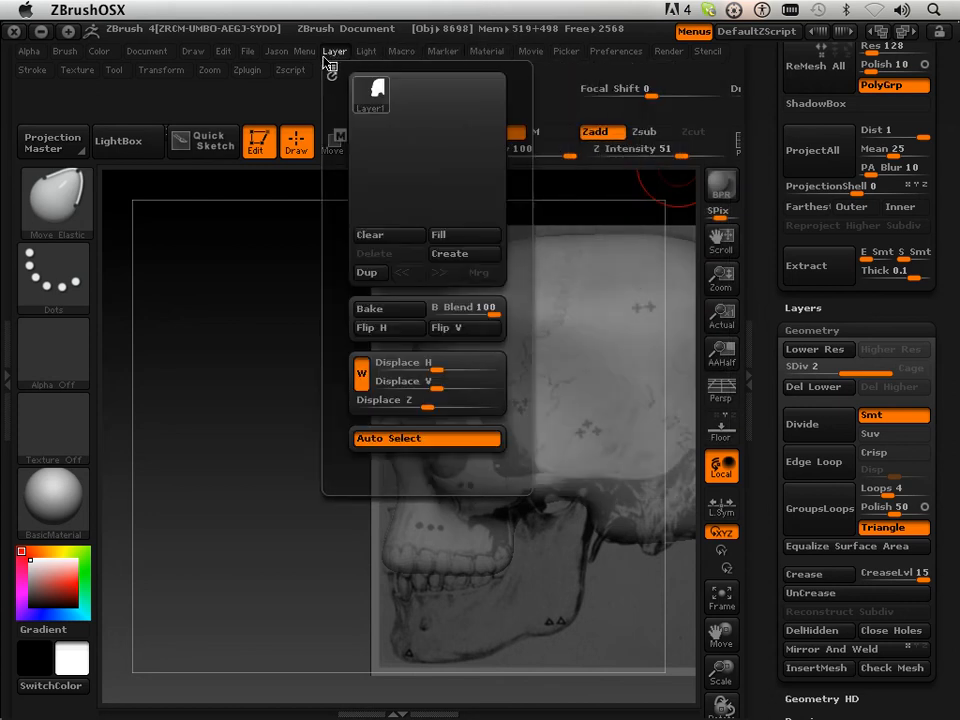
pyautogui.click(247, 51)
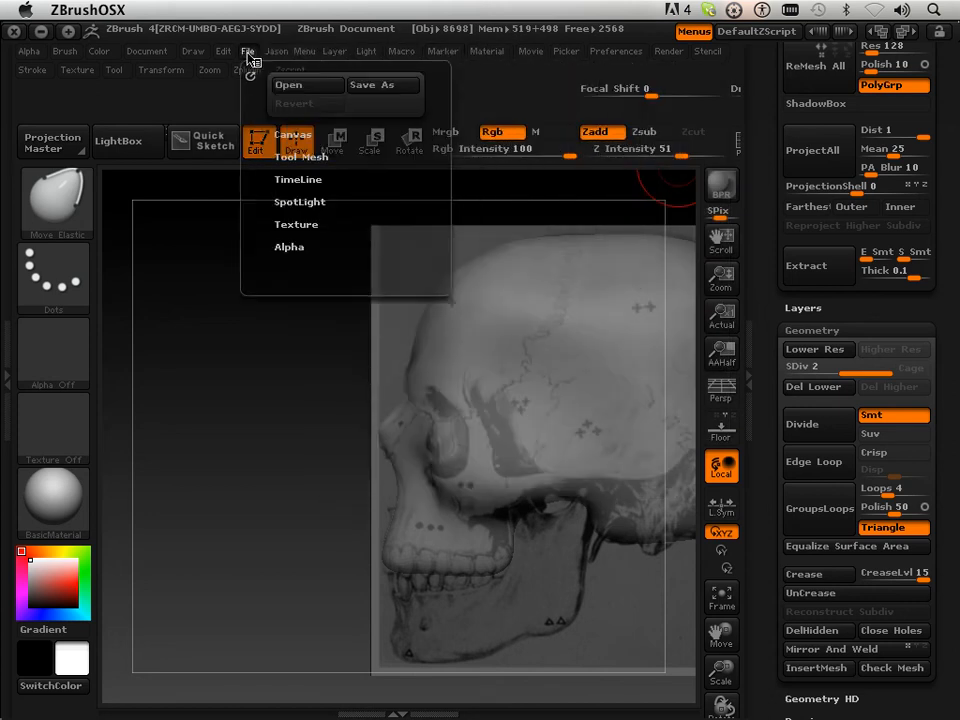
pyautogui.click(193, 51)
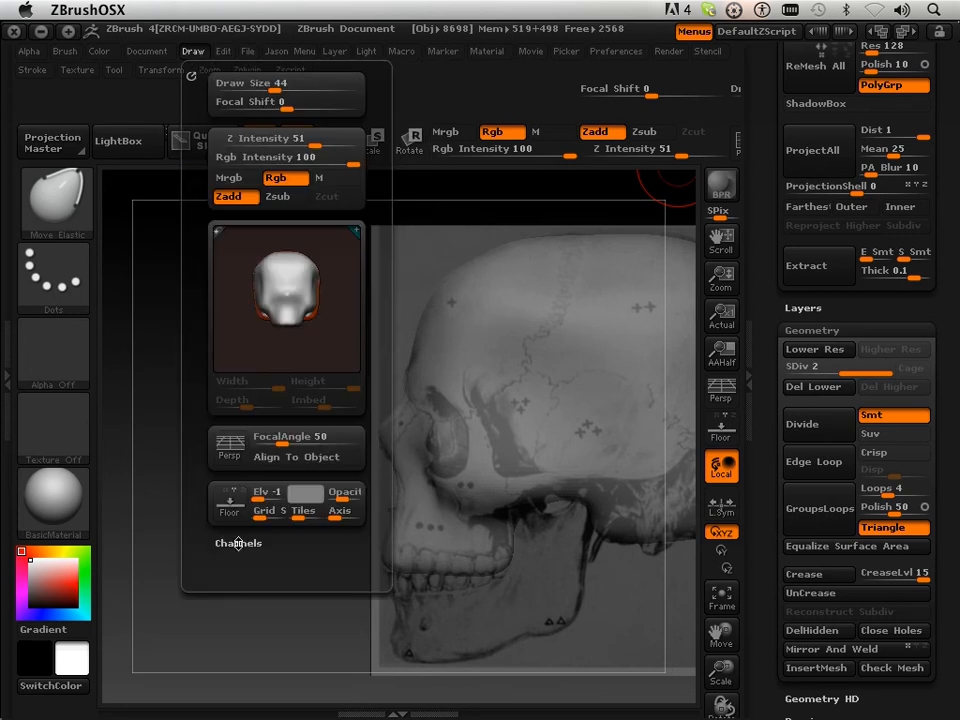
pyautogui.click(238, 543)
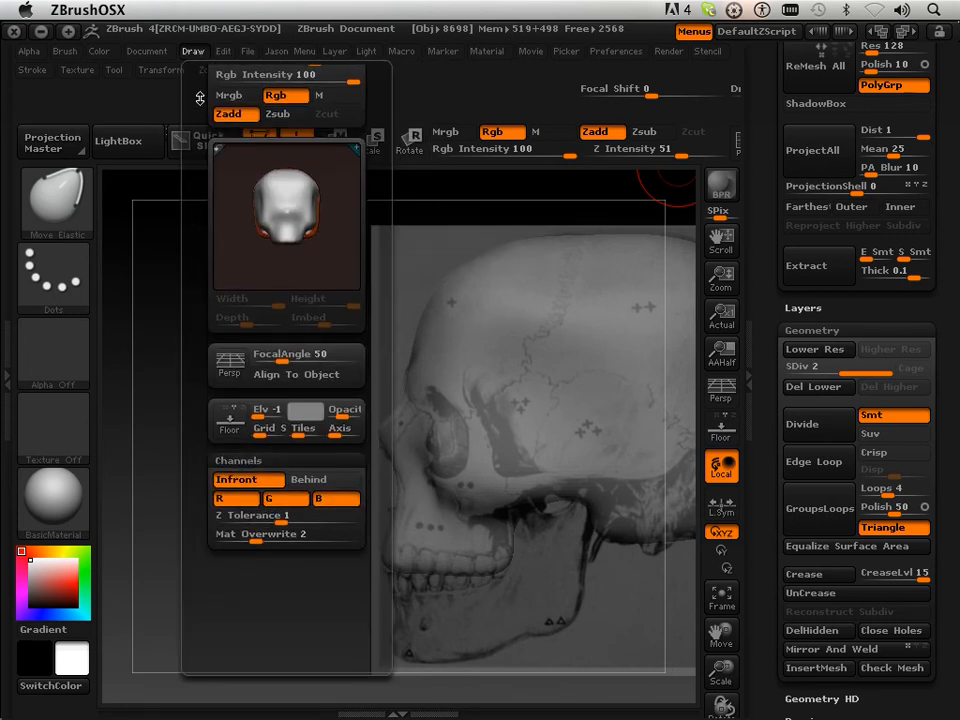
# Look through the Tool, Color, Zplugin, Zoom and Stroke menus, then open Preferences.
pyautogui.click(147, 51)
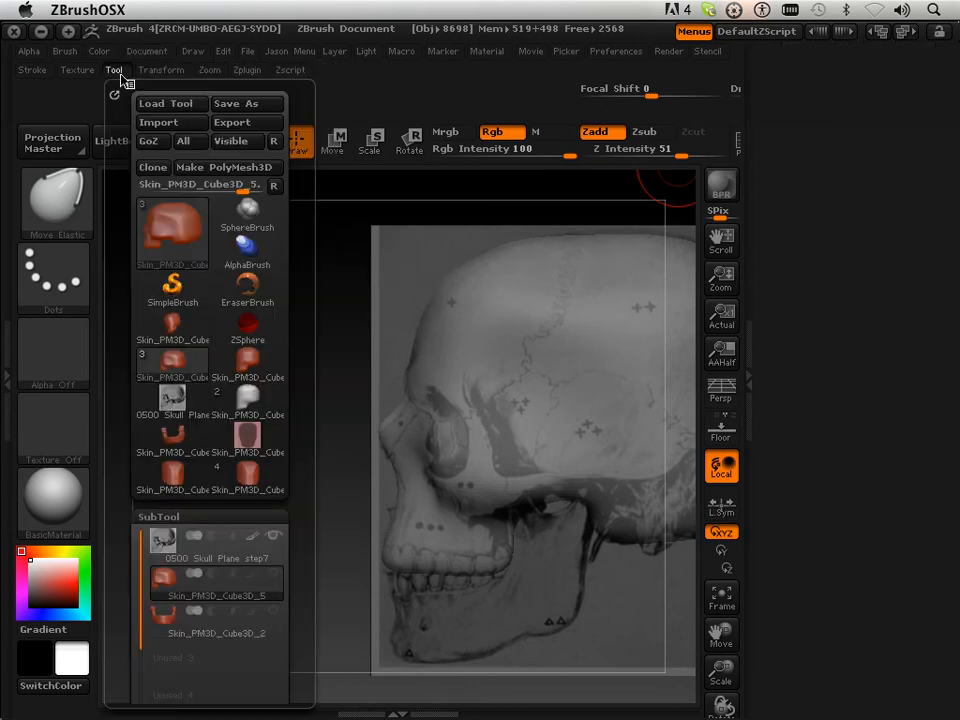
pyautogui.click(99, 51)
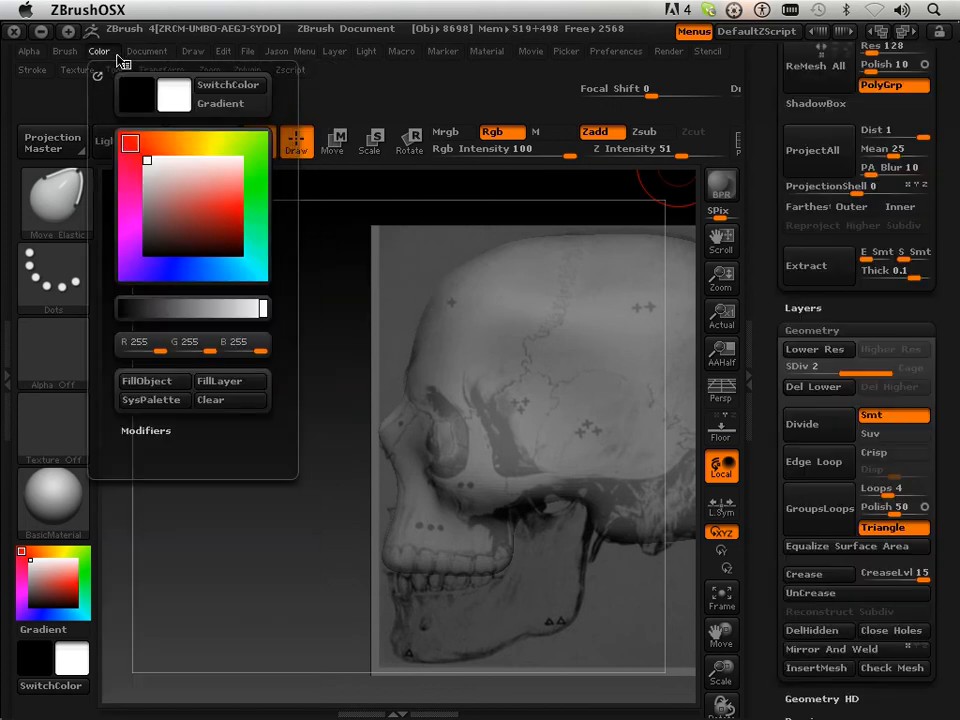
pyautogui.click(28, 51)
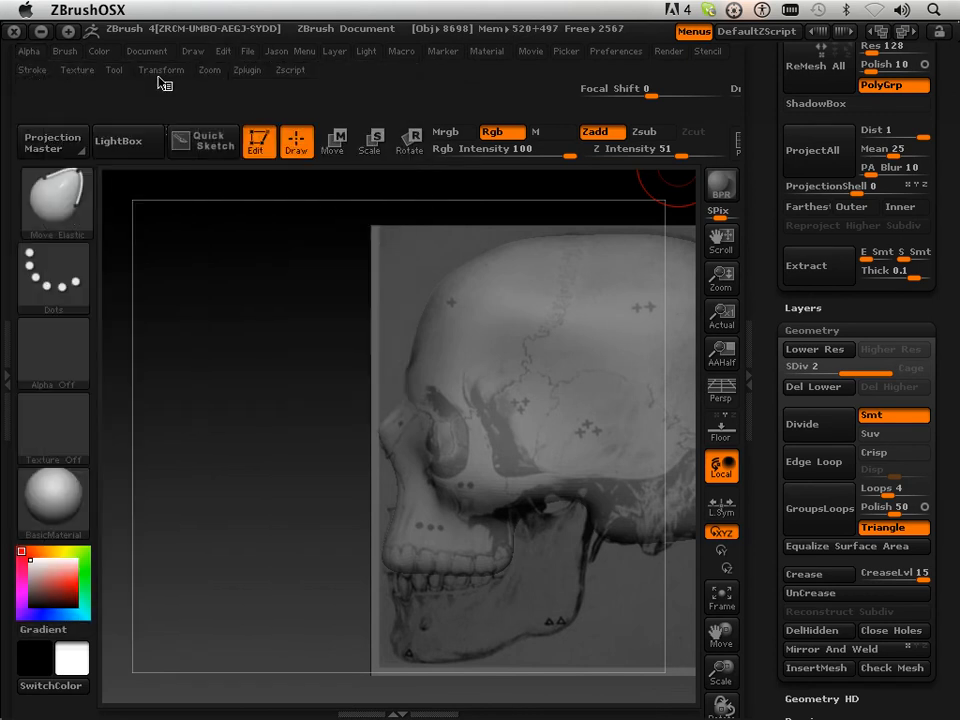
pyautogui.click(247, 69)
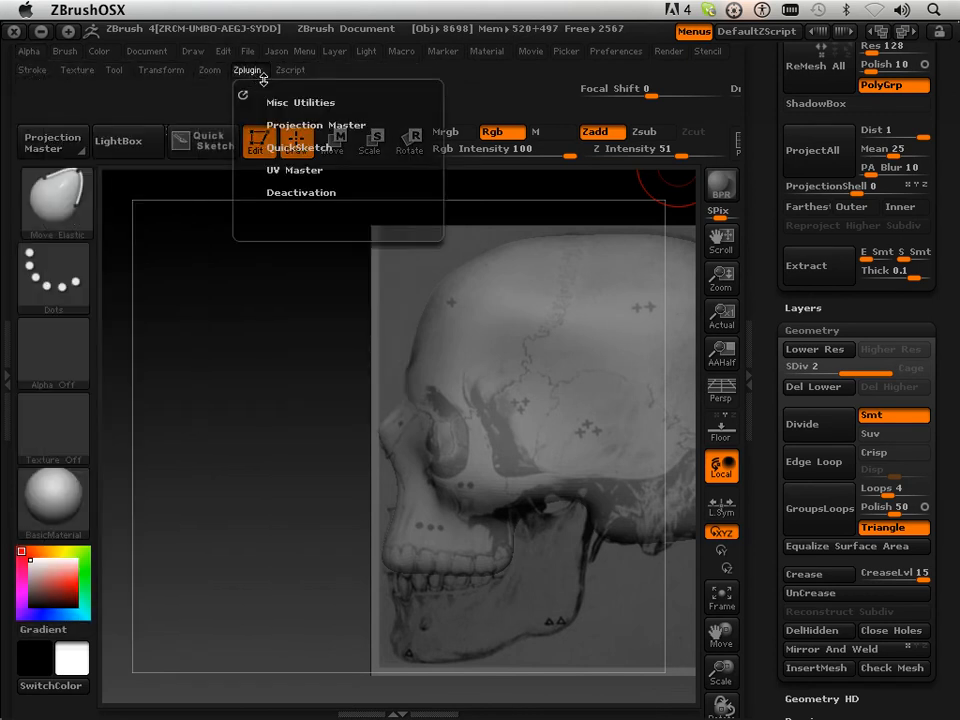
pyautogui.click(209, 70)
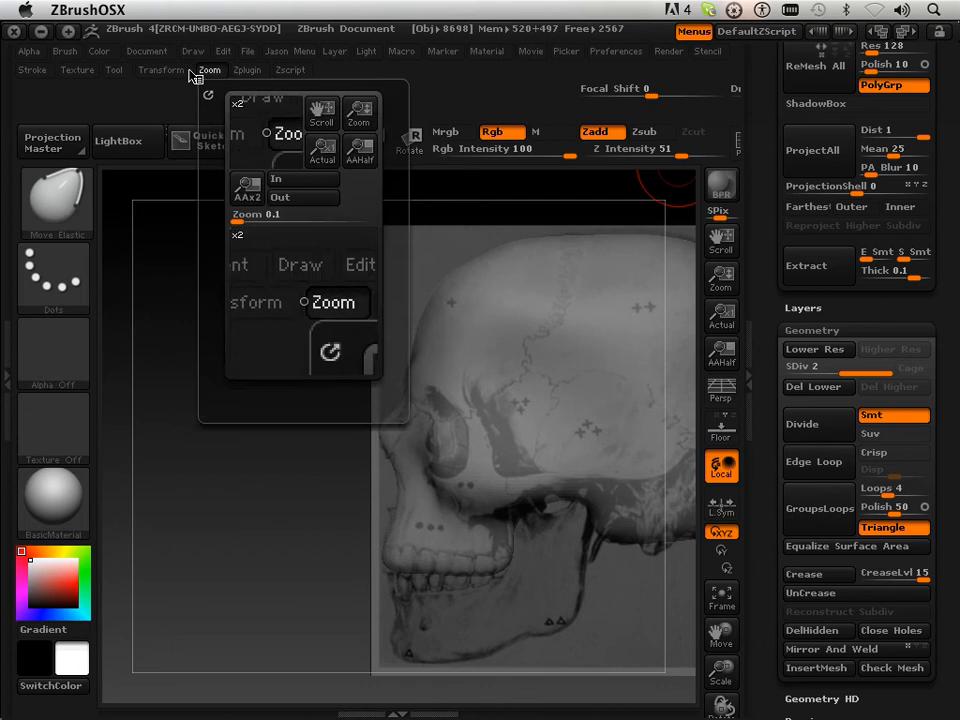
pyautogui.click(161, 70)
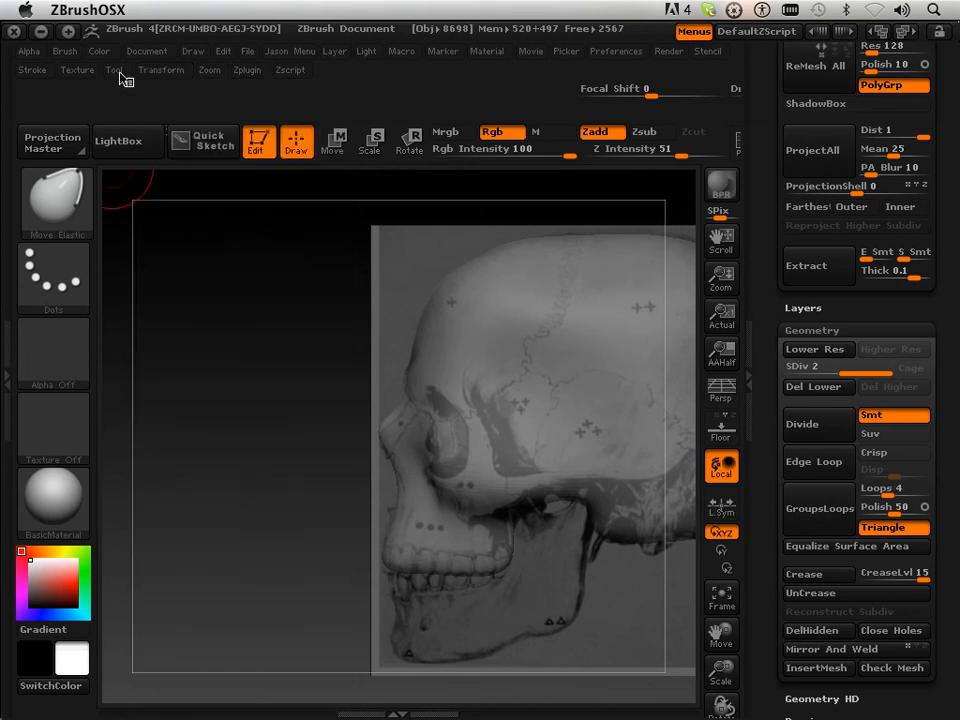
pyautogui.click(32, 69)
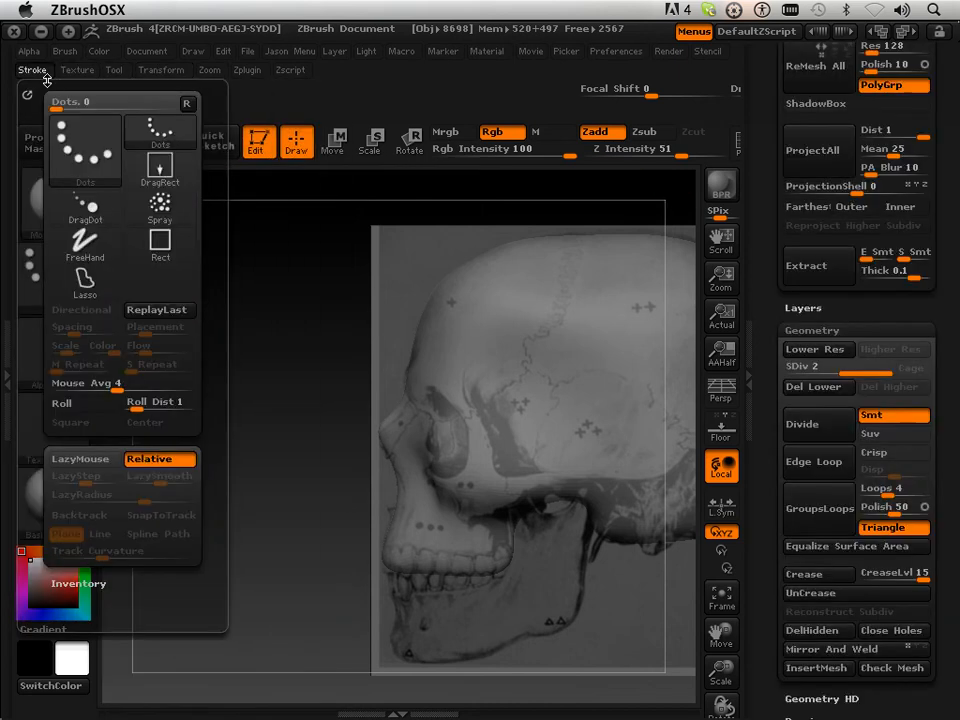
pyautogui.click(32, 69)
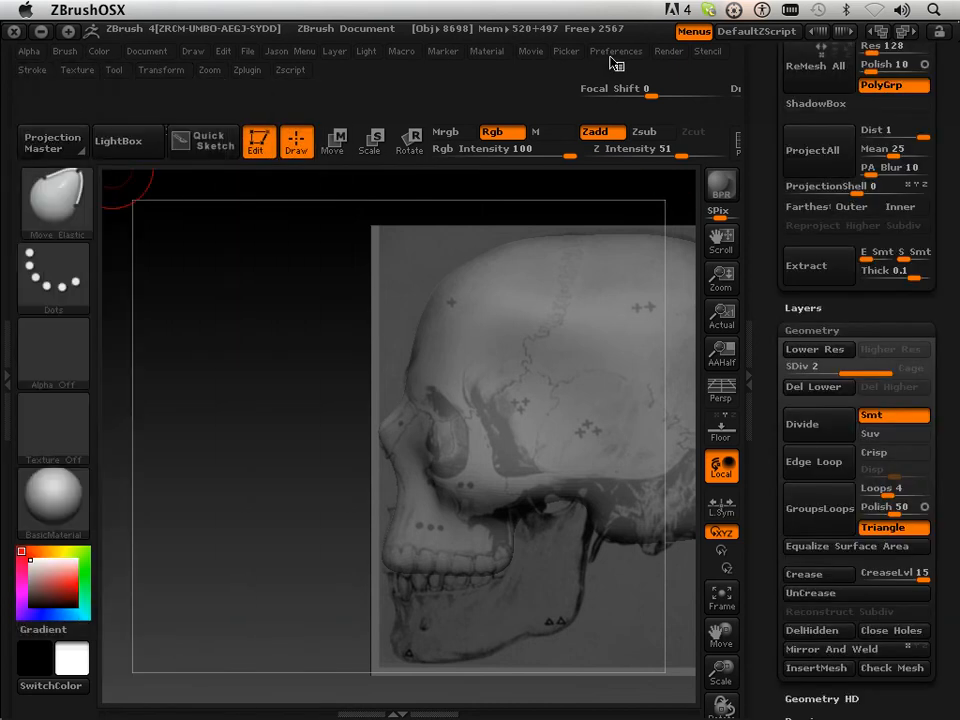
pyautogui.click(617, 51)
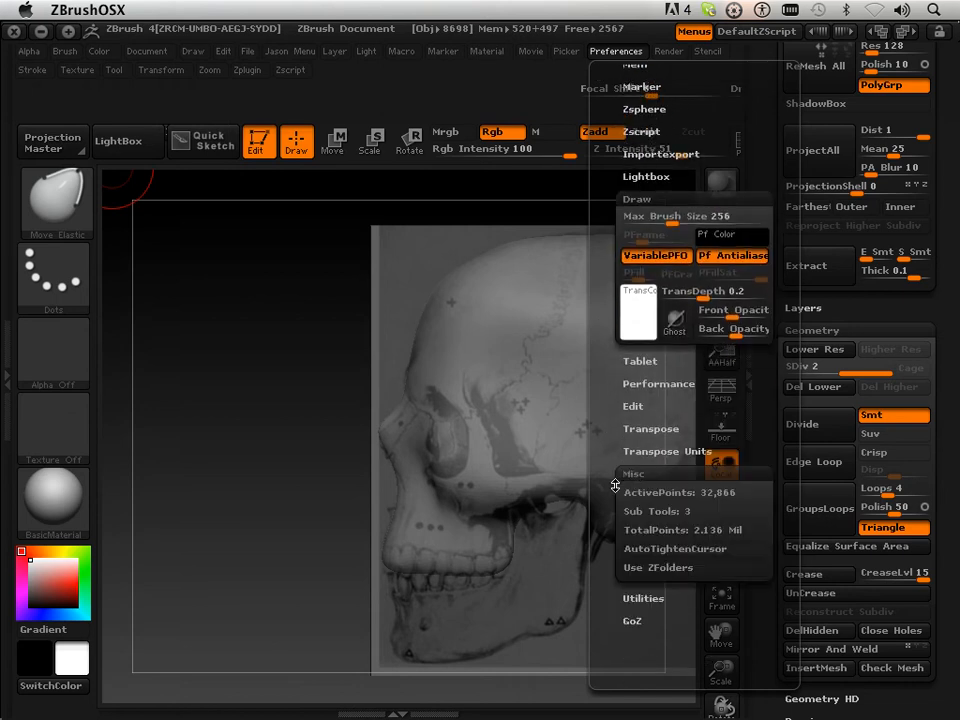
pyautogui.moveTo(690, 492)
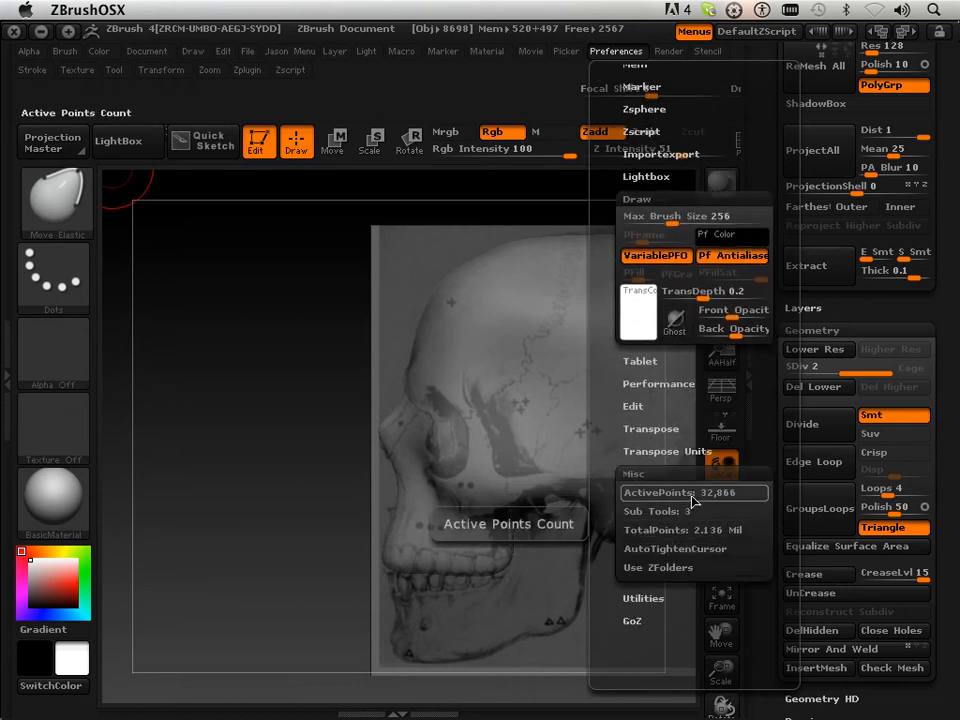
pyautogui.moveTo(685, 530)
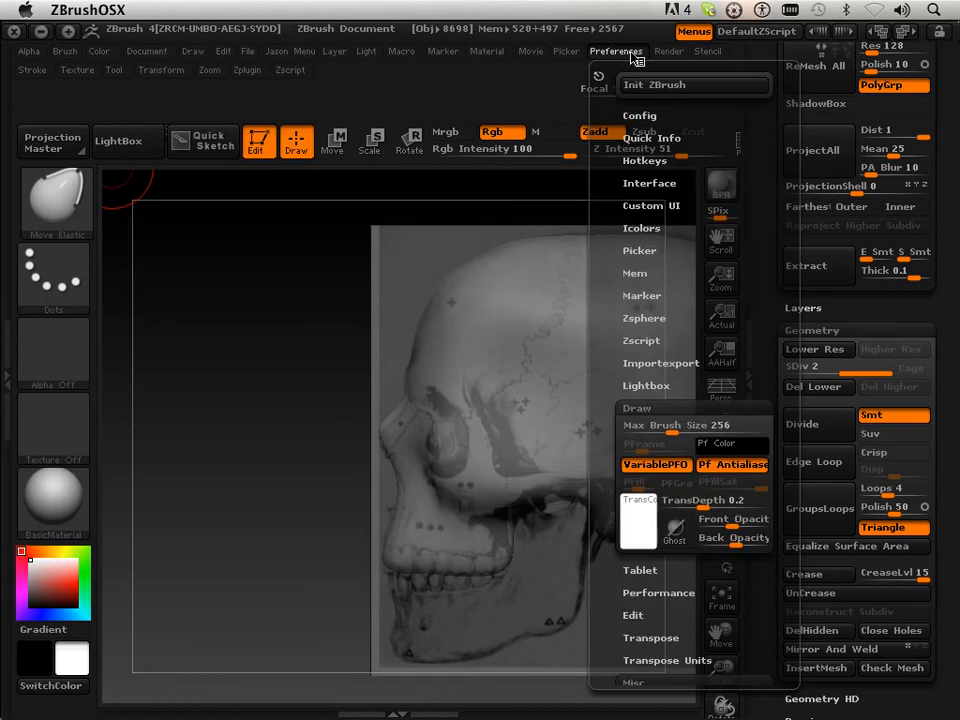
pyautogui.moveTo(590, 450)
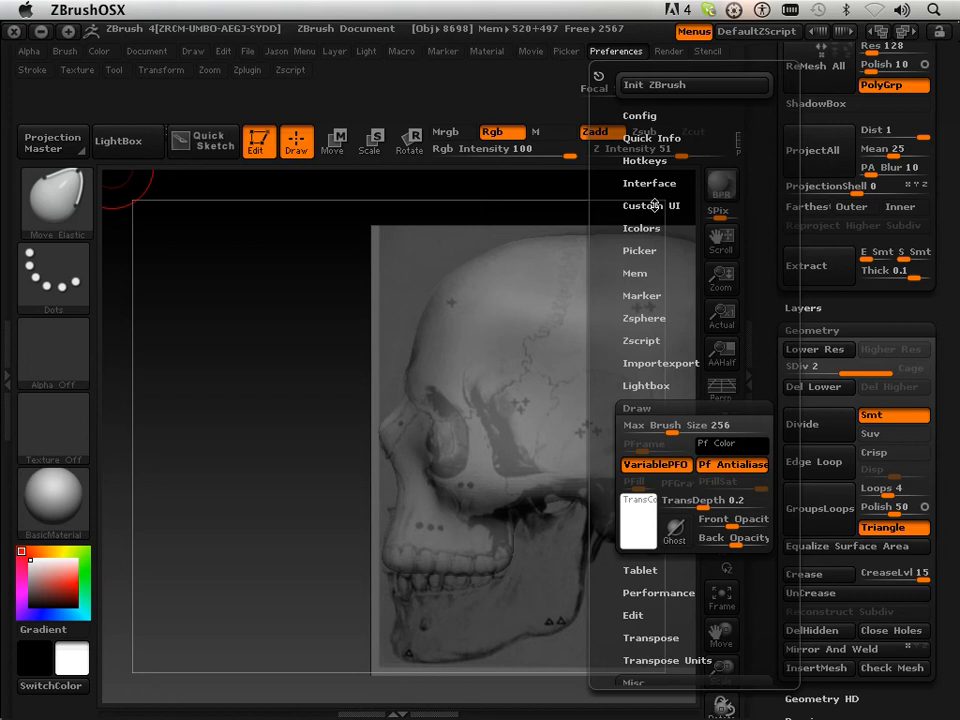
# Enable Customize, place ActivePoints and TotalPoints in the top bar, then disable Customize.
pyautogui.click(651, 204)
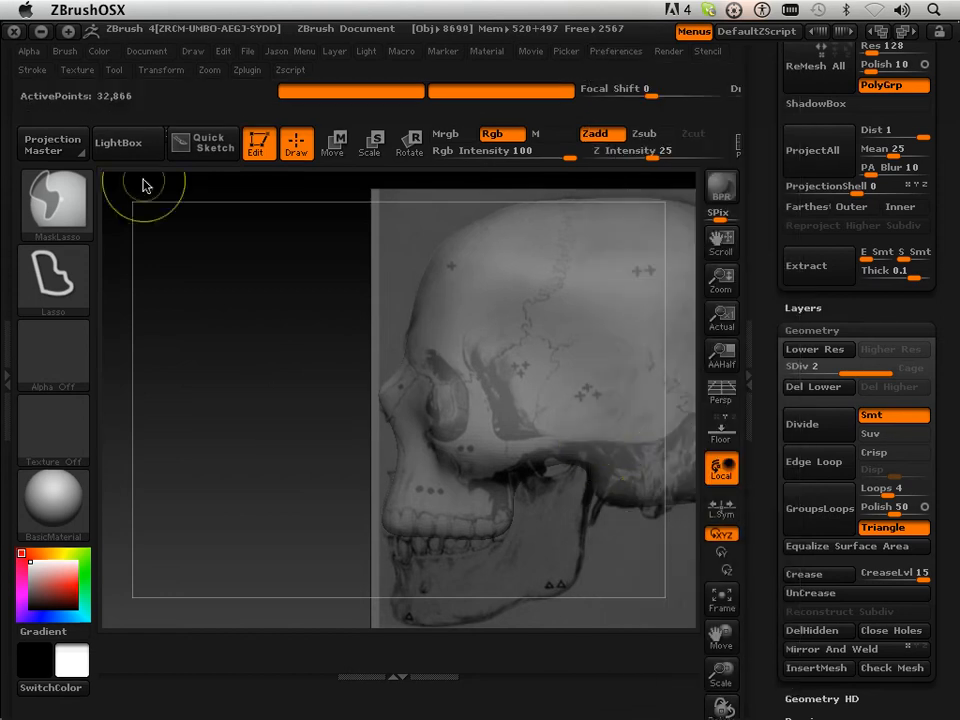
pyautogui.click(616, 51)
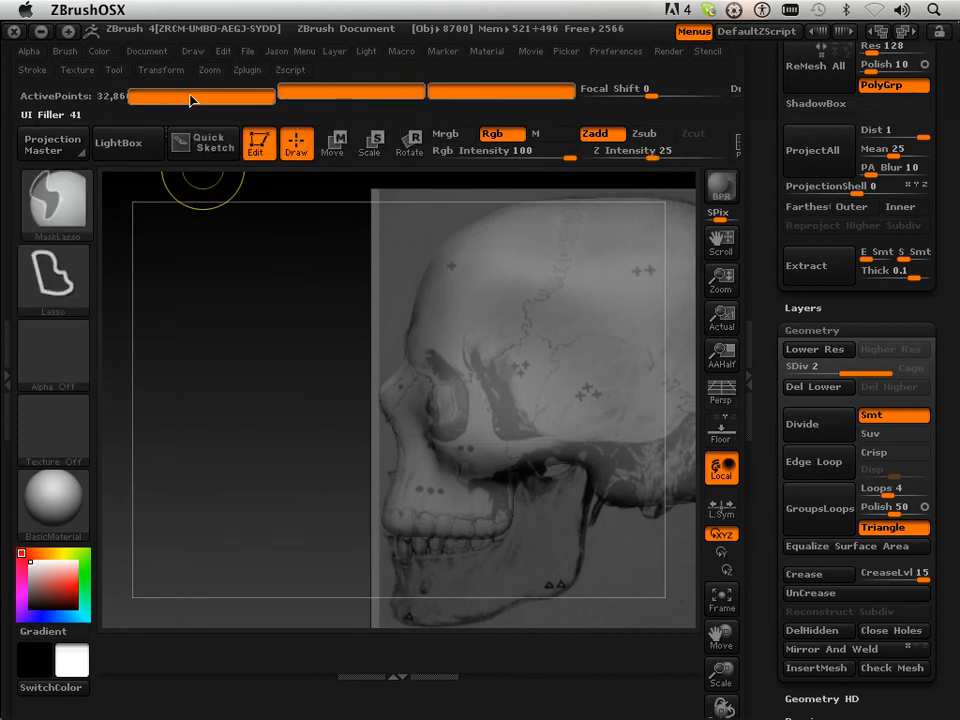
pyautogui.click(616, 51)
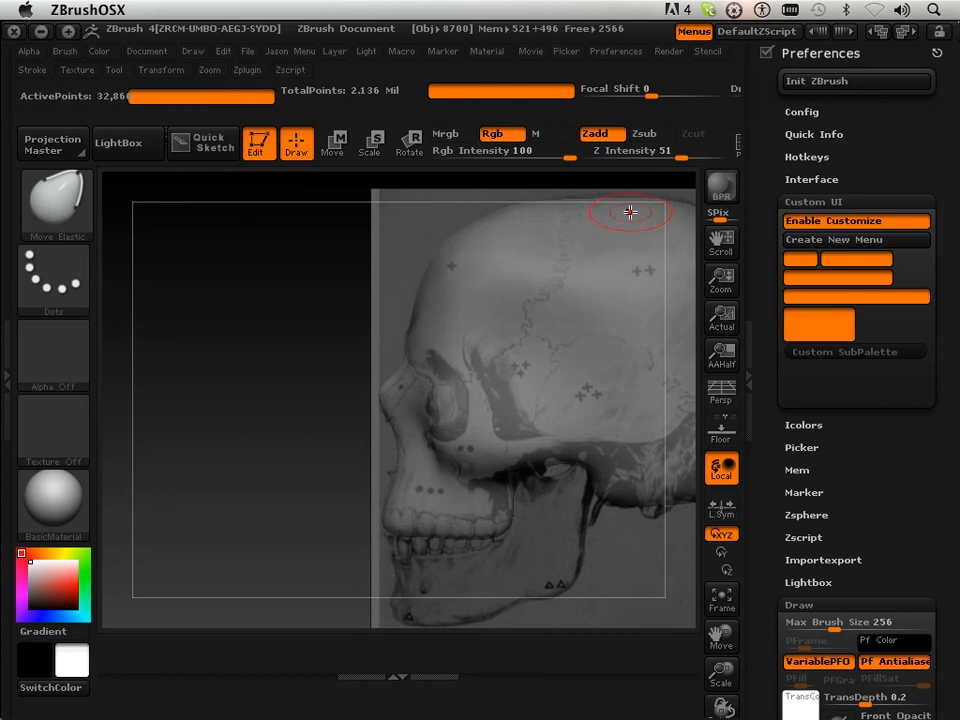
pyautogui.moveTo(375, 95)
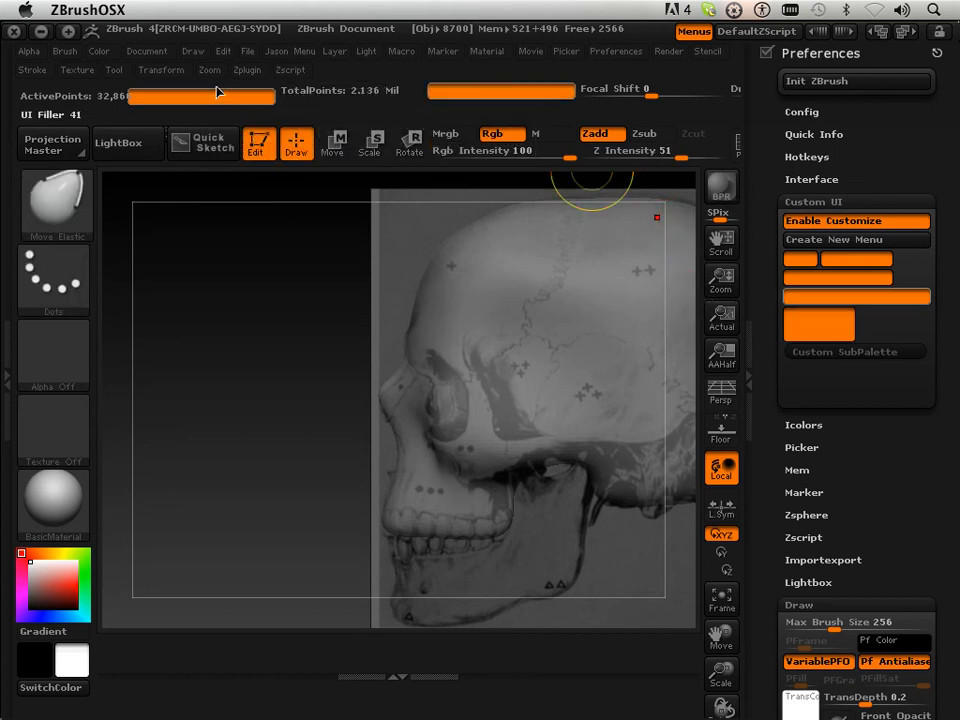
pyautogui.moveTo(192, 100)
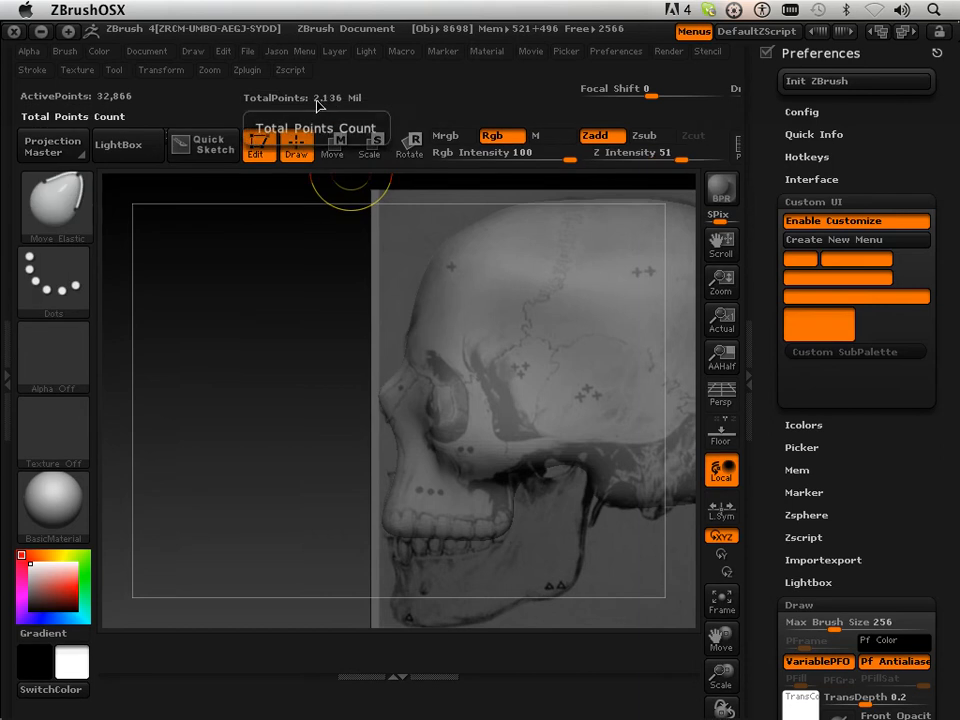
pyautogui.moveTo(855, 220)
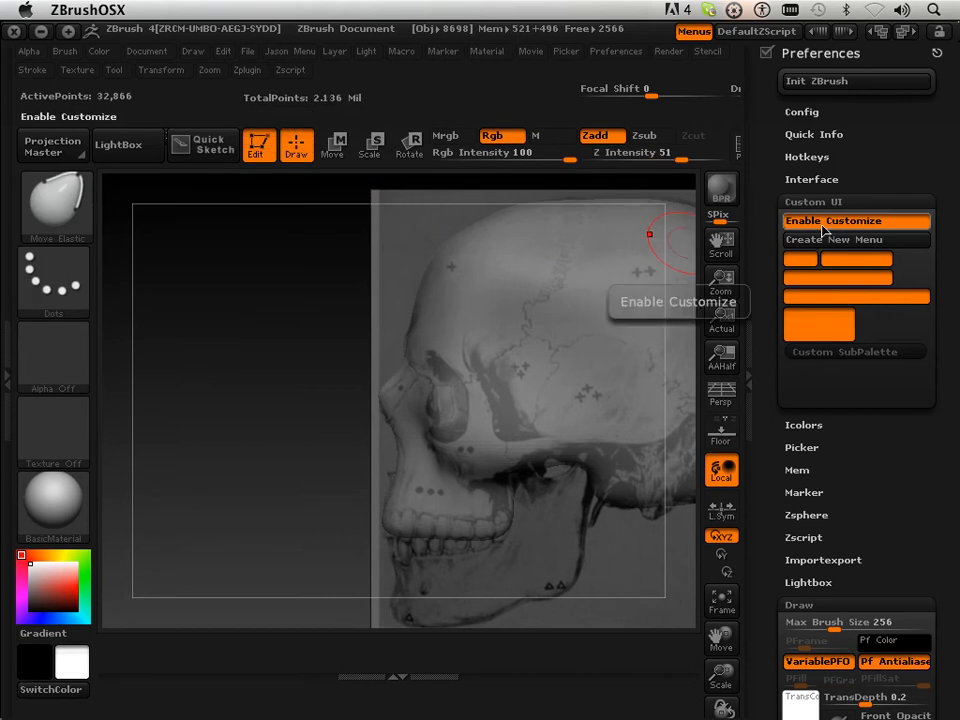
pyautogui.click(855, 220)
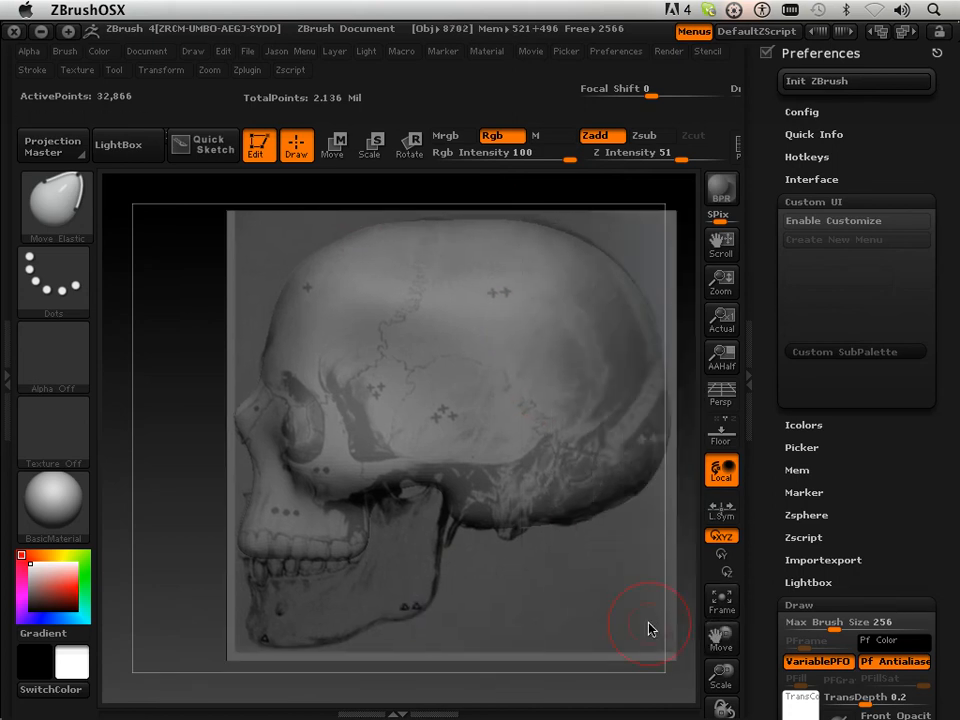
pyautogui.moveTo(232, 478)
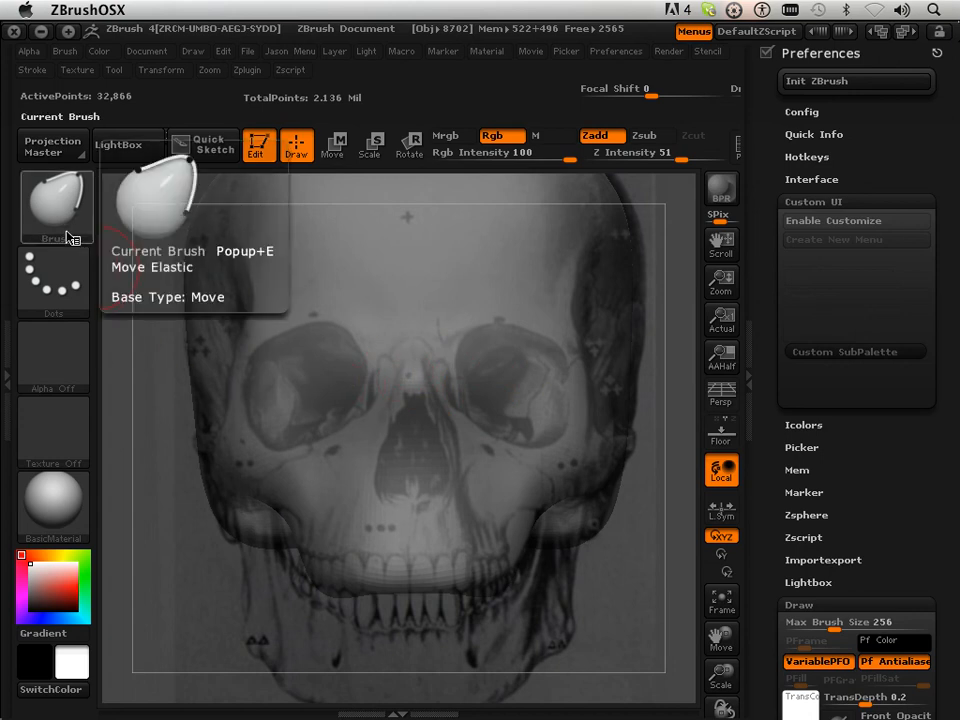
# Choose the MaskLasso brush and lasso a mask around the left eye socket.
pyautogui.click(56, 205)
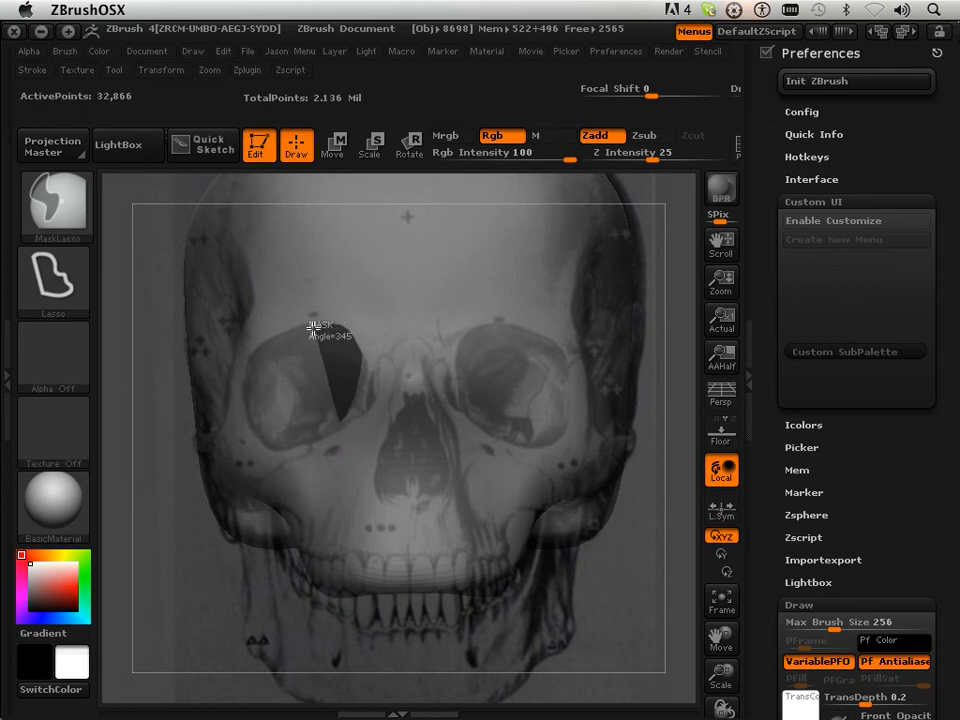
pyautogui.moveTo(320, 327); pyautogui.dragTo(247, 415)
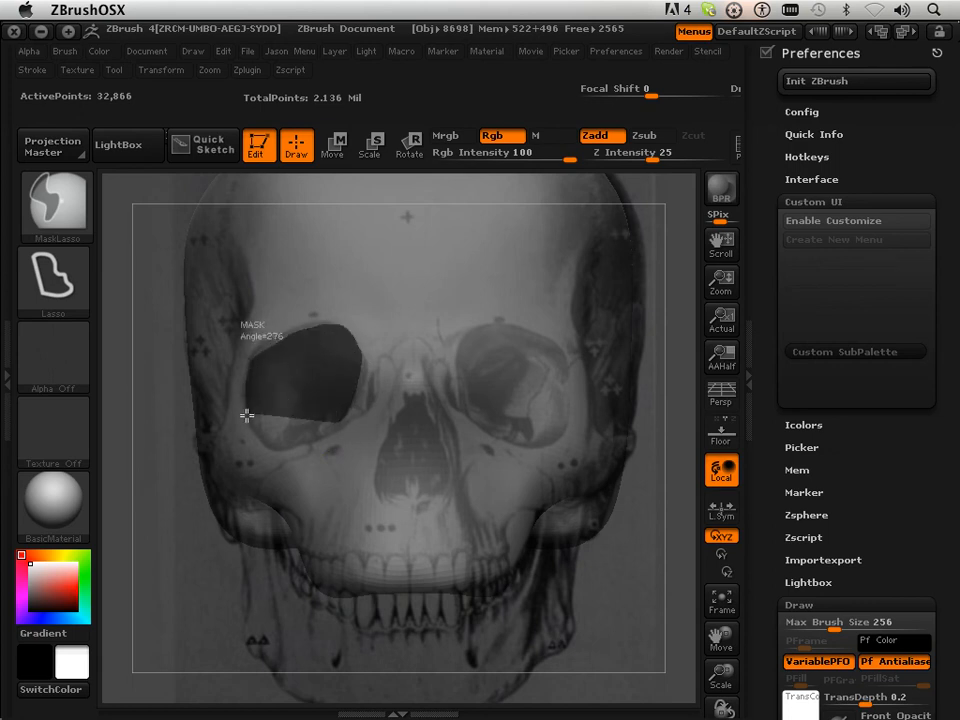
pyautogui.moveTo(247, 415); pyautogui.dragTo(349, 419)
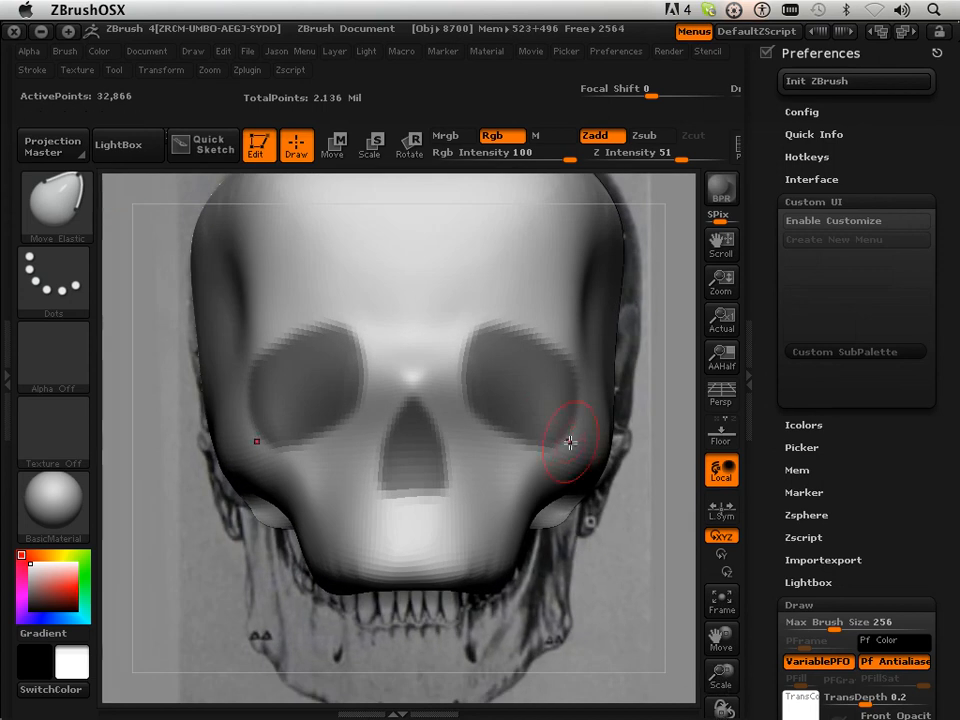
pyautogui.moveTo(538, 361)
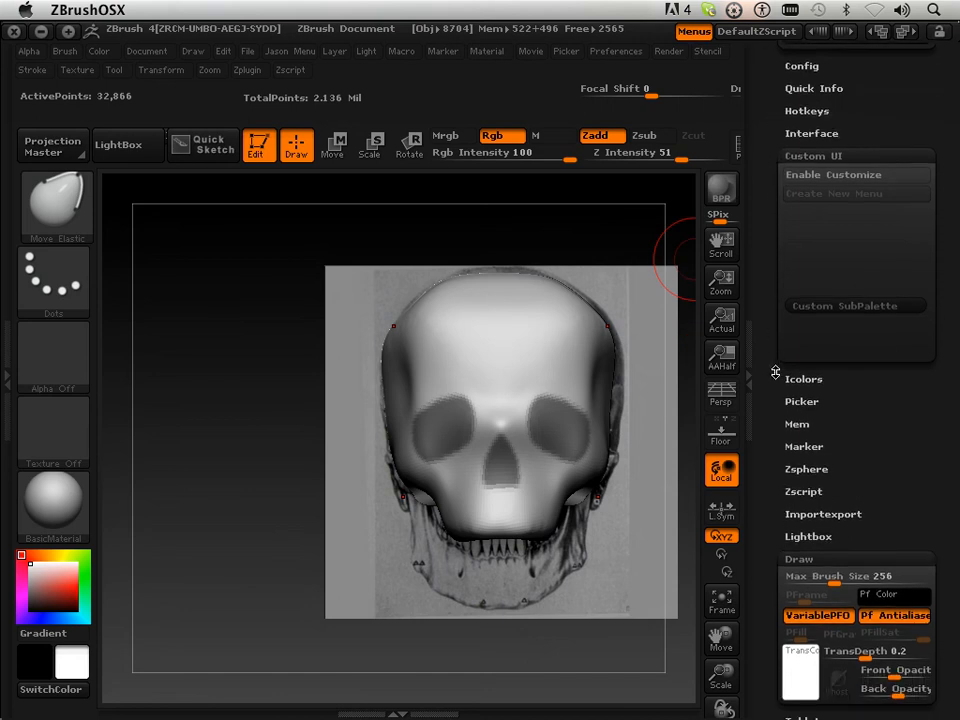
# Scroll the Tool palette to Geometry to divide the skull up to SDiv 3.
pyautogui.scroll(-3)
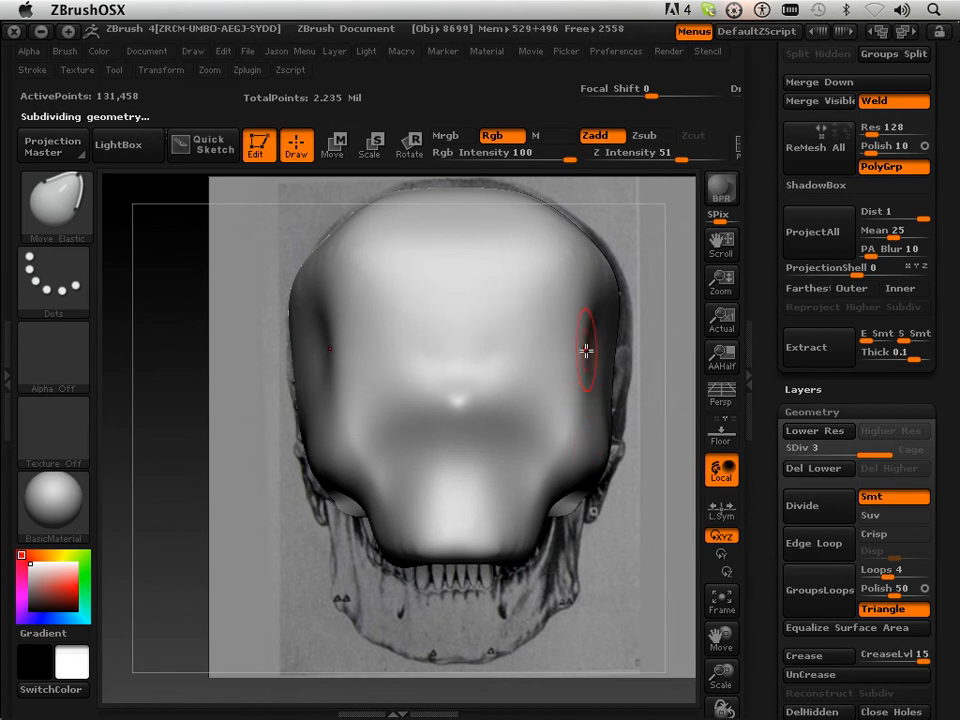
pyautogui.moveTo(545, 308)
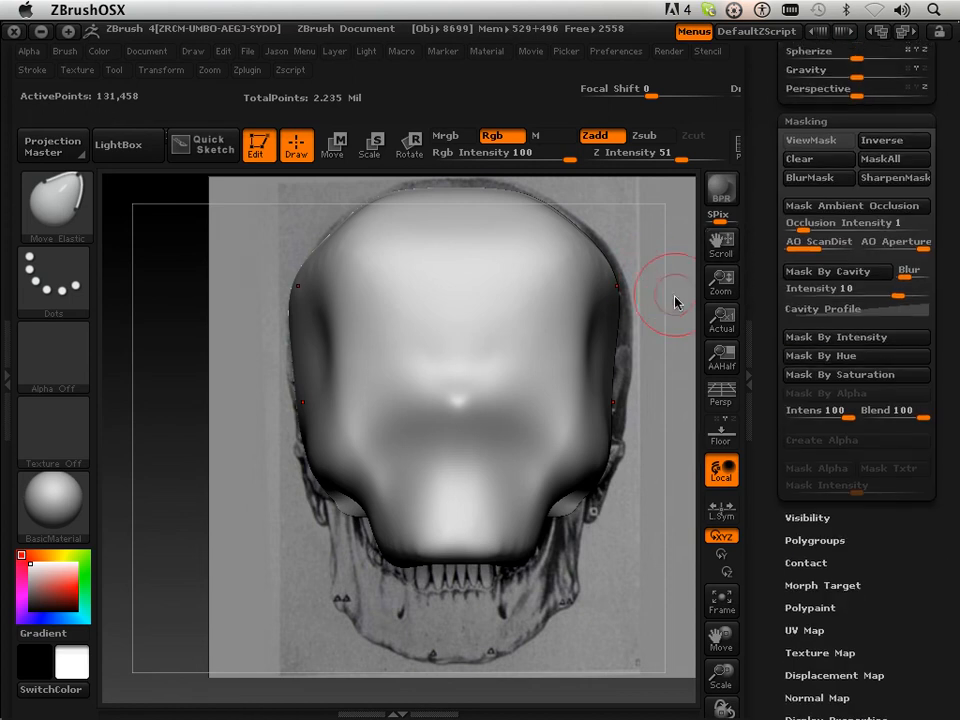
pyautogui.moveTo(405, 225)
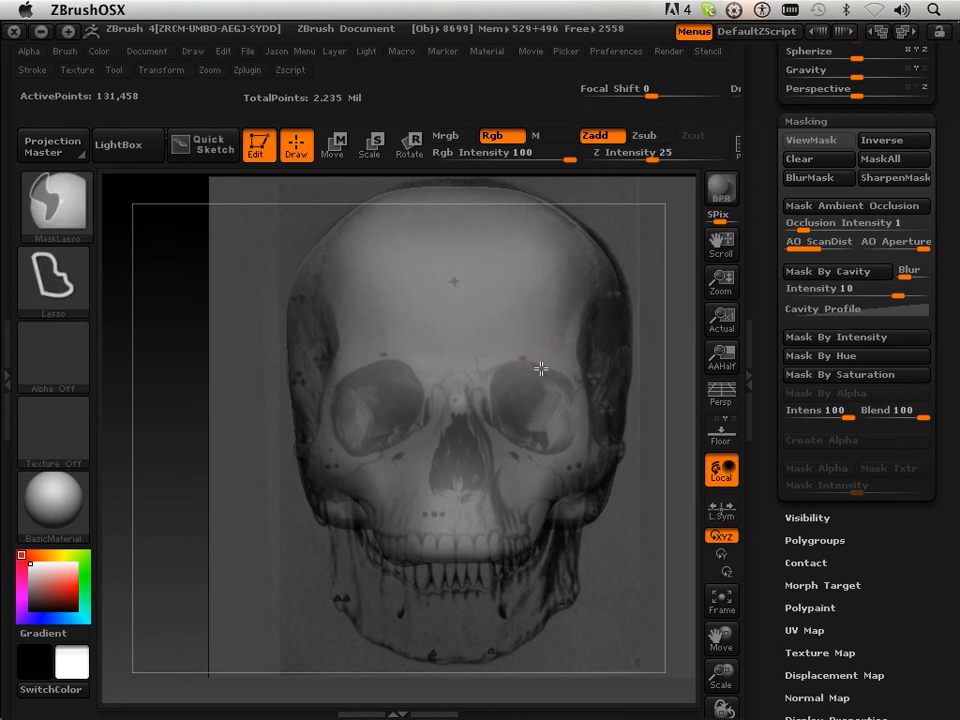
# Lasso-mask the left and right eye sockets, then check the Transform symmetry options.
pyautogui.moveTo(540, 368); pyautogui.dragTo(497, 427)
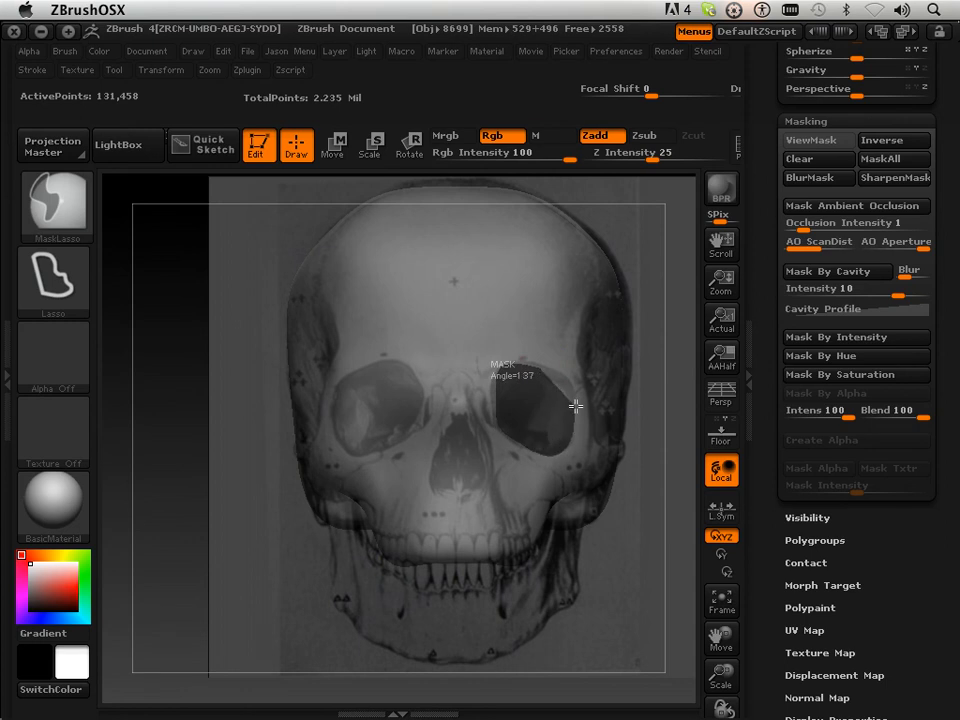
pyautogui.click(817, 140)
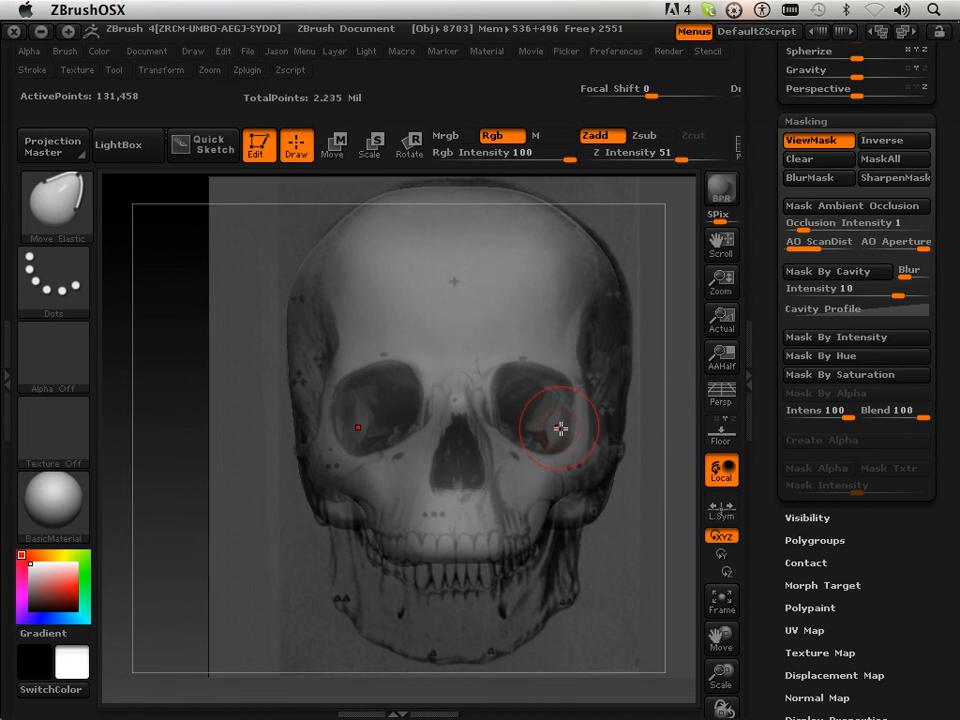
pyautogui.click(161, 69)
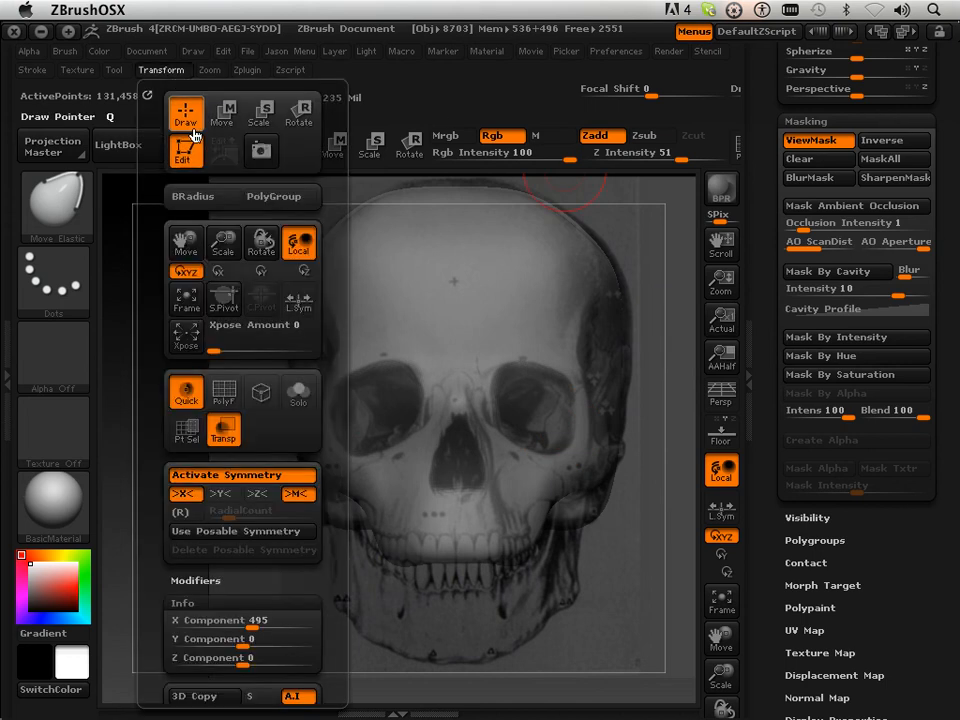
pyautogui.moveTo(223, 428)
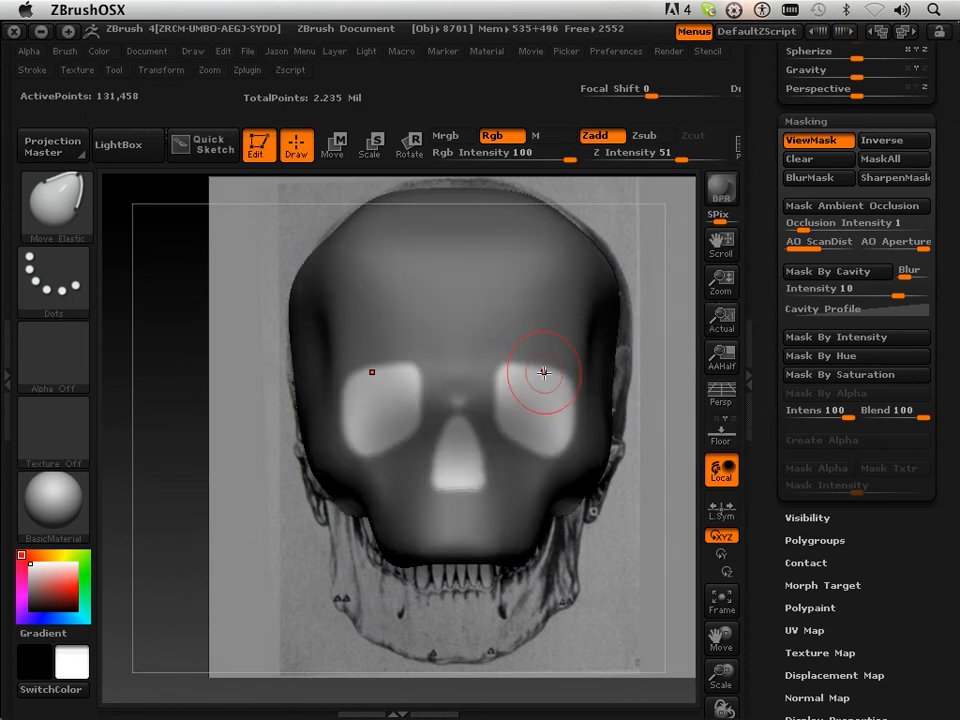
pyautogui.moveTo(267, 380)
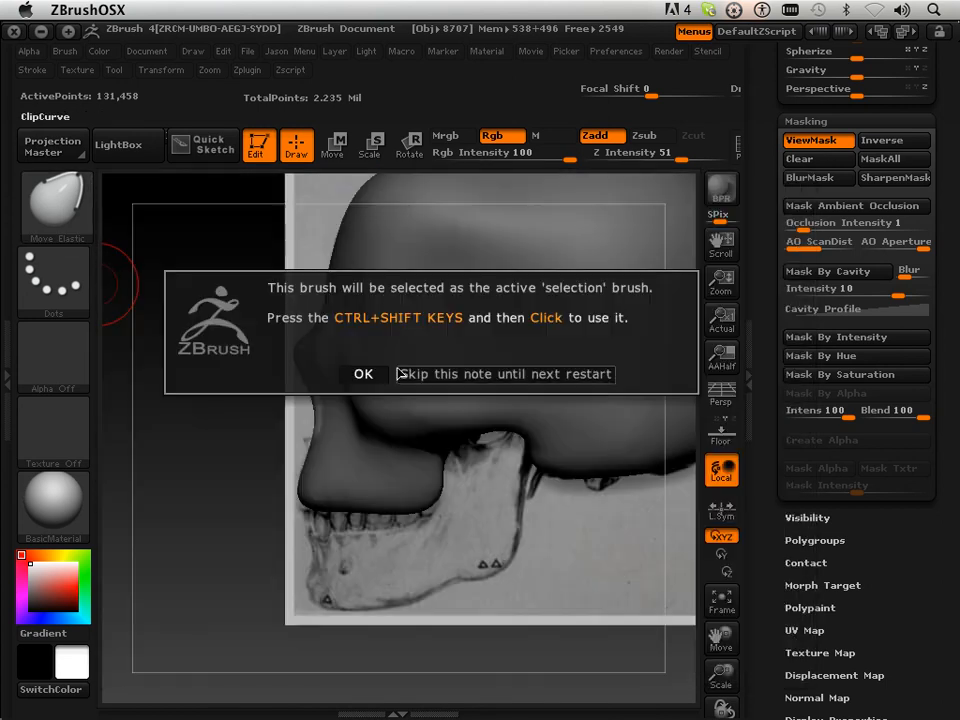
# Dismiss the ClipCurve notice and push the nose opening deeper from an angled side view.
pyautogui.click(363, 373)
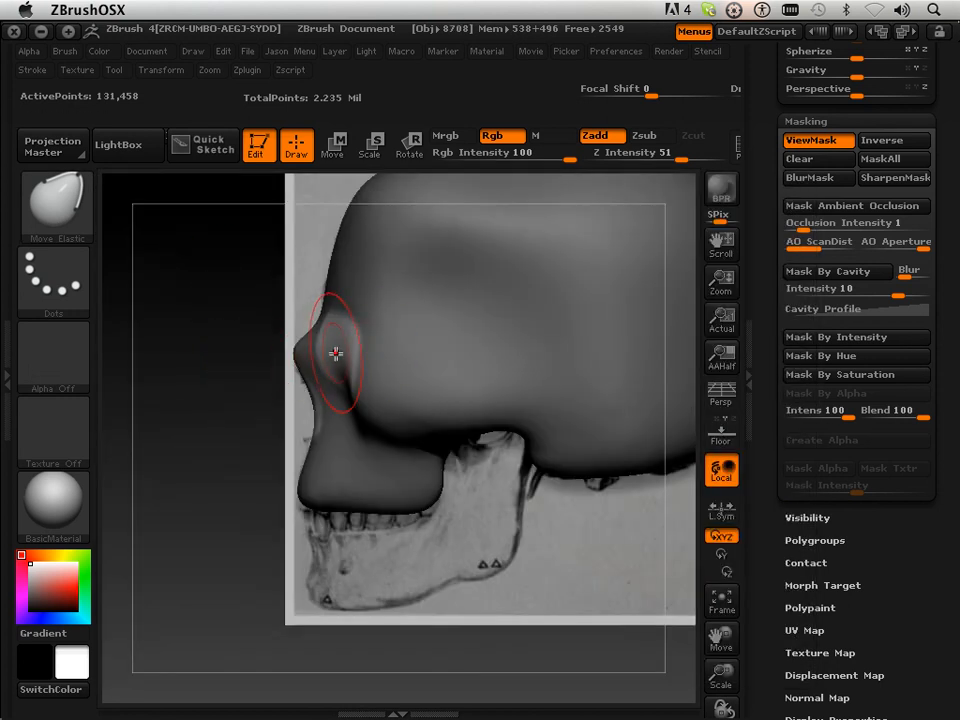
pyautogui.click(336, 353)
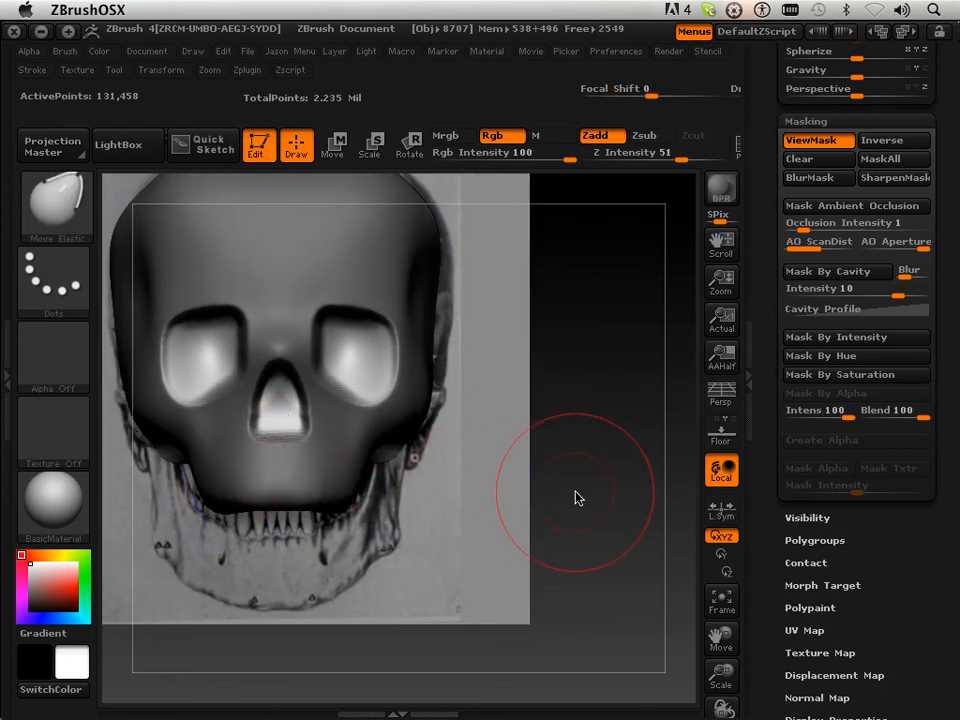
pyautogui.moveTo(575, 498); pyautogui.dragTo(415, 515)
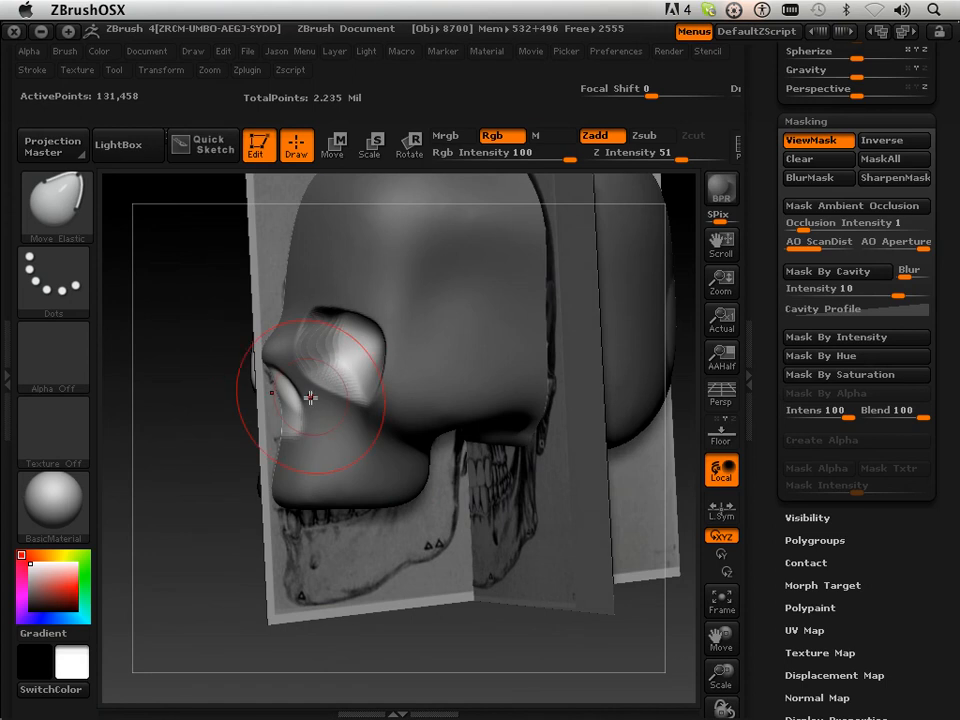
pyautogui.moveTo(310, 398); pyautogui.dragTo(230, 505)
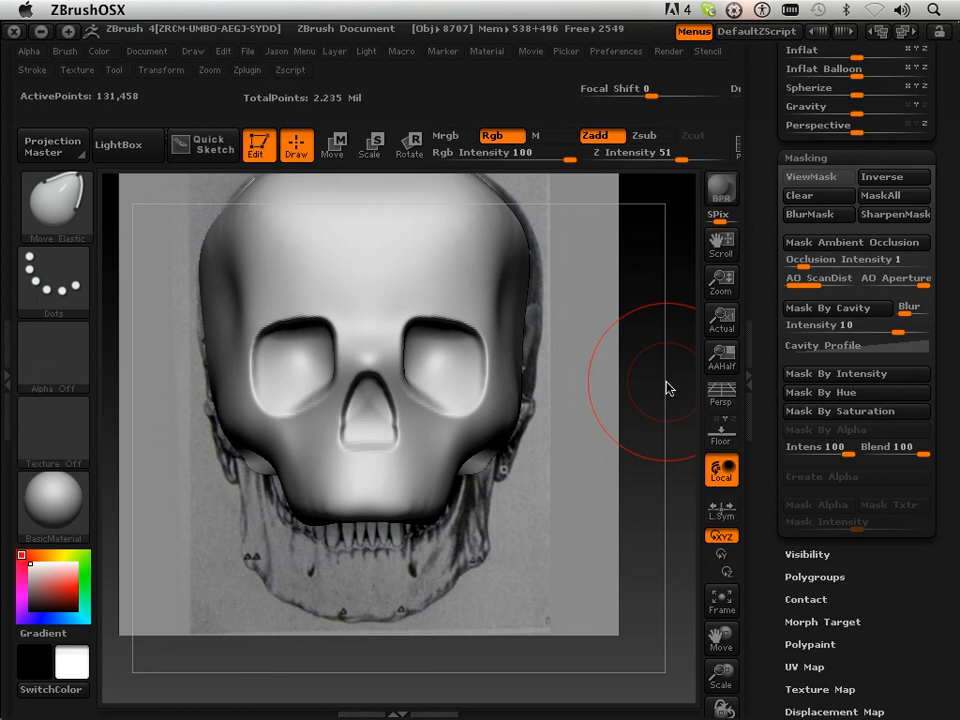
pyautogui.click(816, 176)
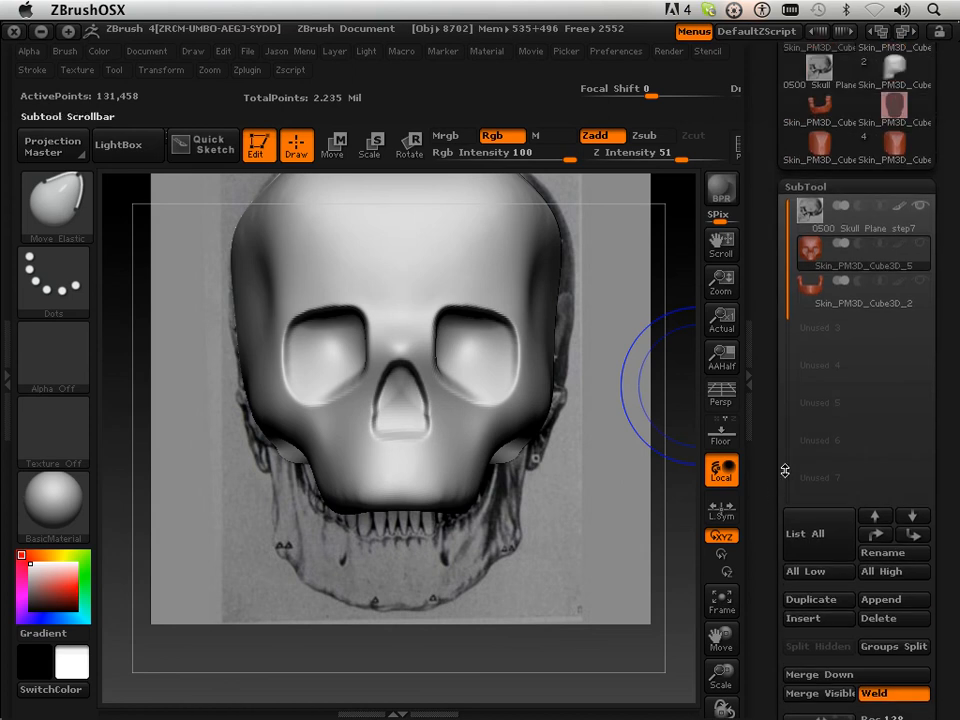
# Select the '0500 Skull Plane step7' subtool and turn on Activate Symmetry in Transform.
pyautogui.click(860, 290)
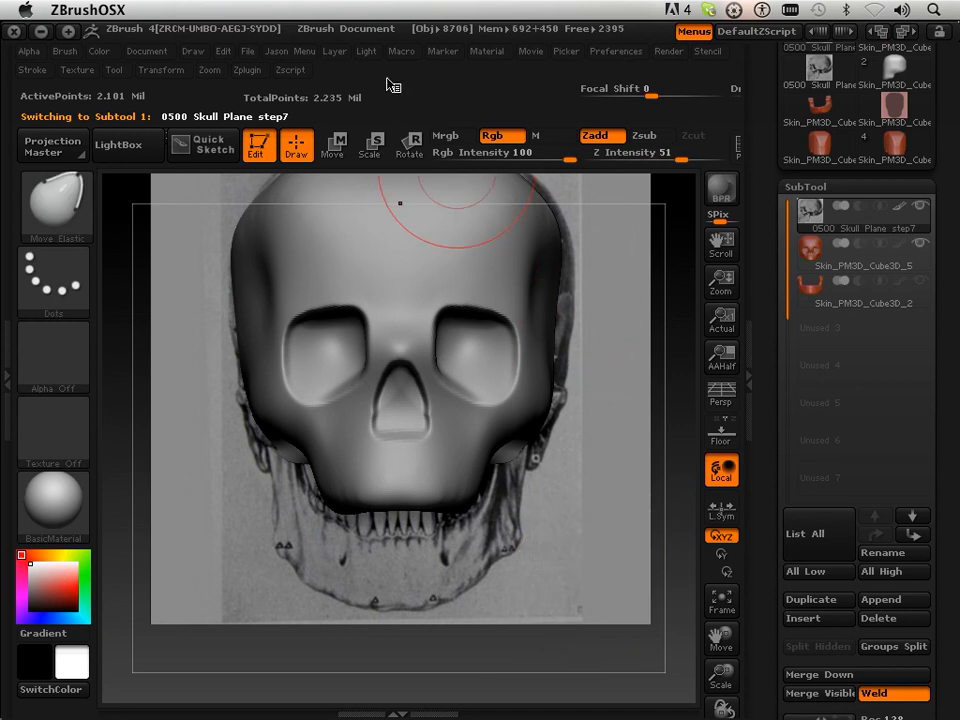
pyautogui.click(161, 69)
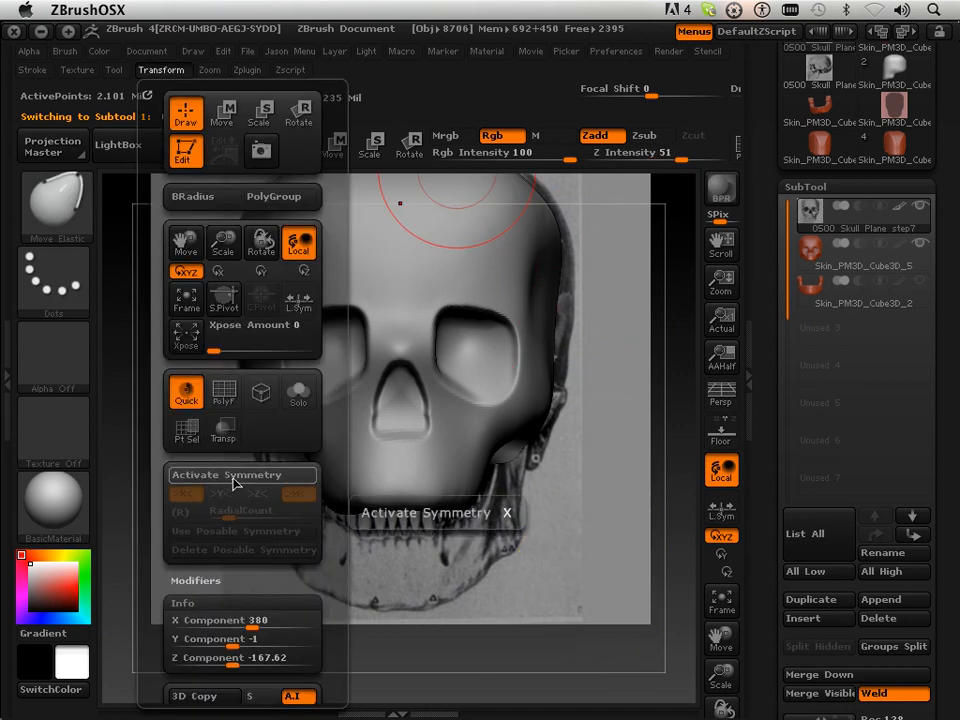
pyautogui.click(227, 474)
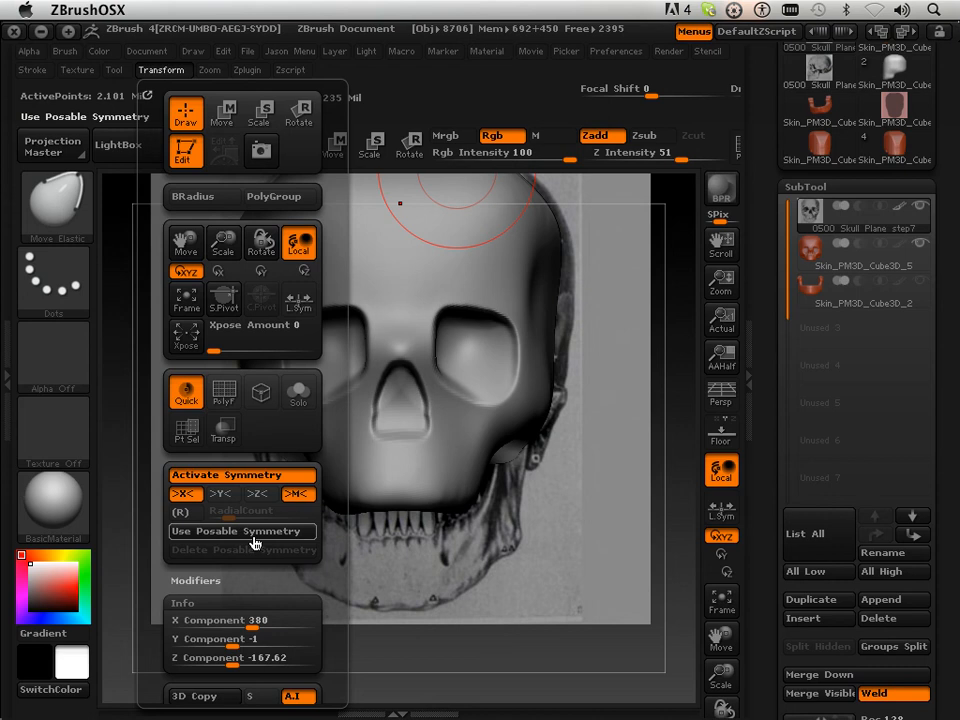